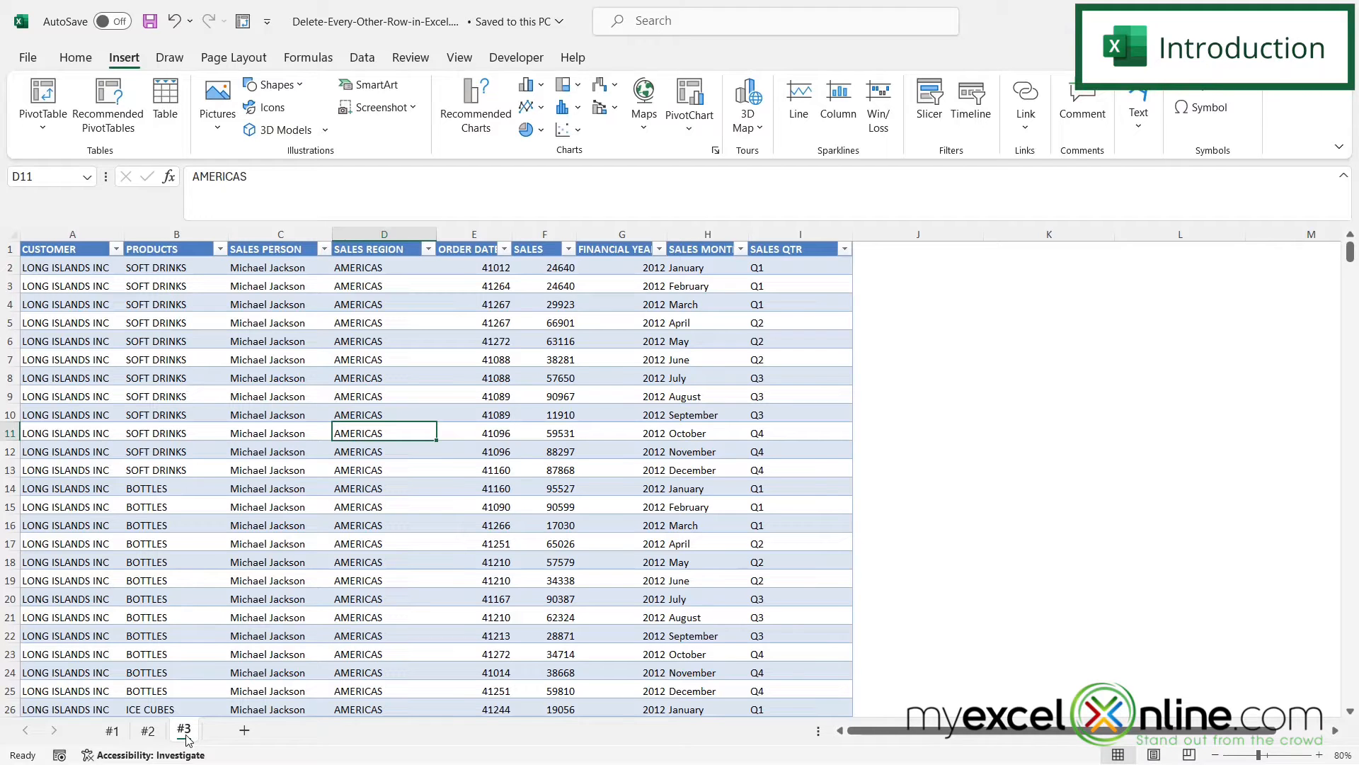
Step: Switch to sheet #1 holding the sales data
click(112, 729)
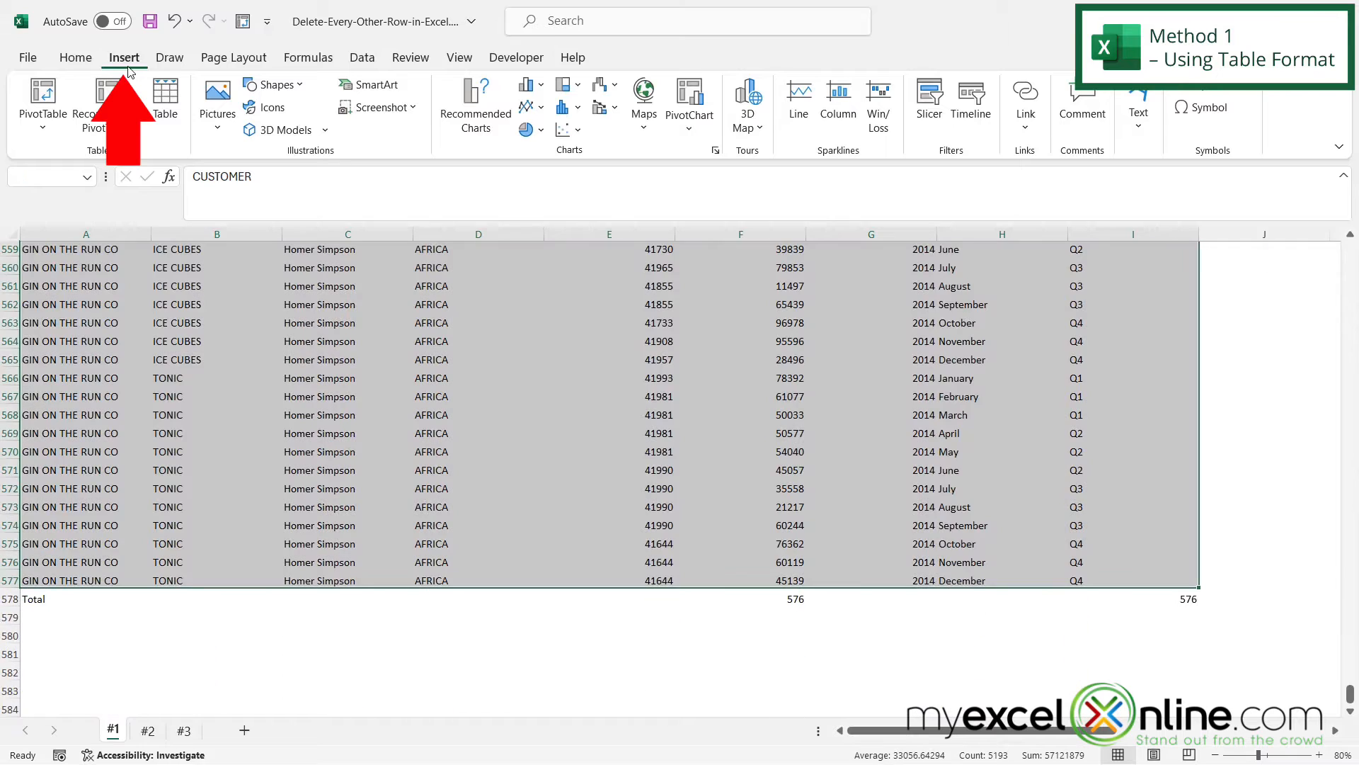
mouse_move(164, 102)
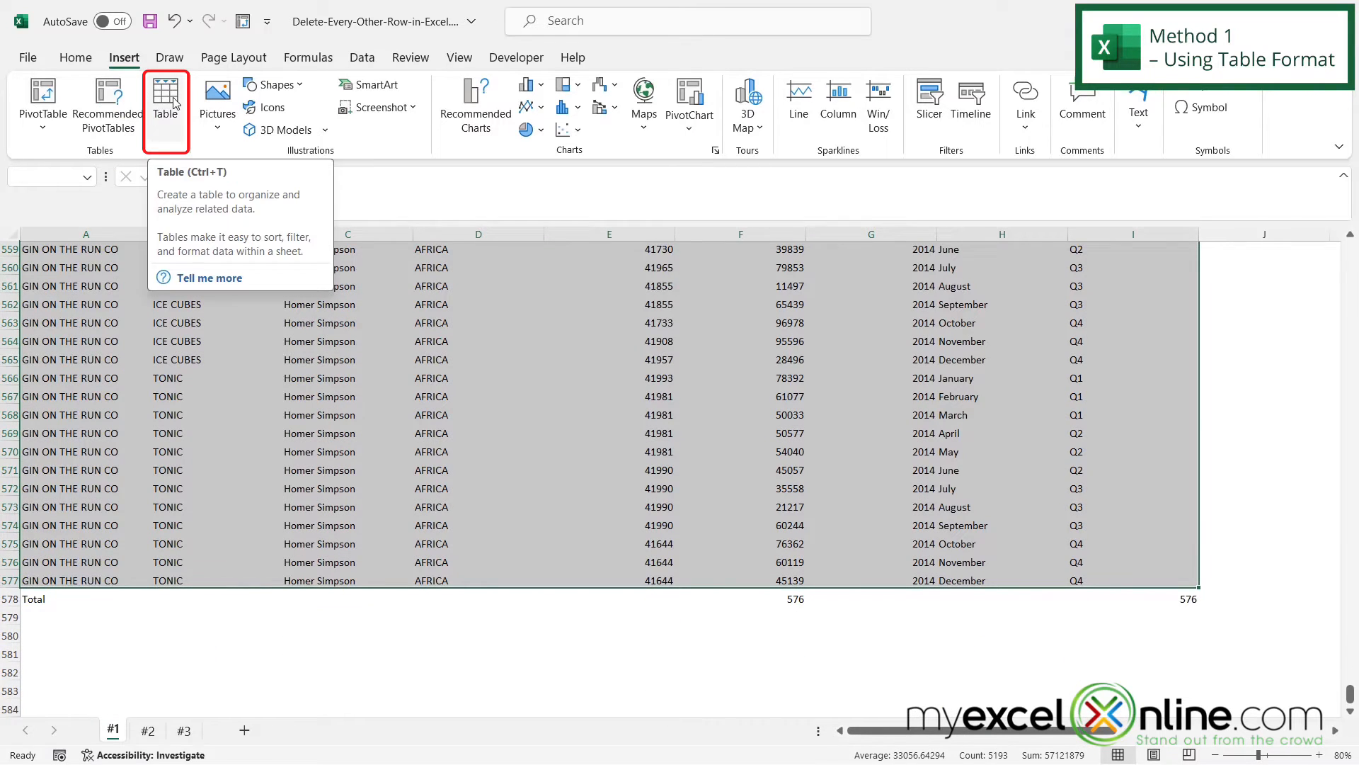
Step: Create an Excel table with headers from the selected sales range, showing banded rows
click(165, 99)
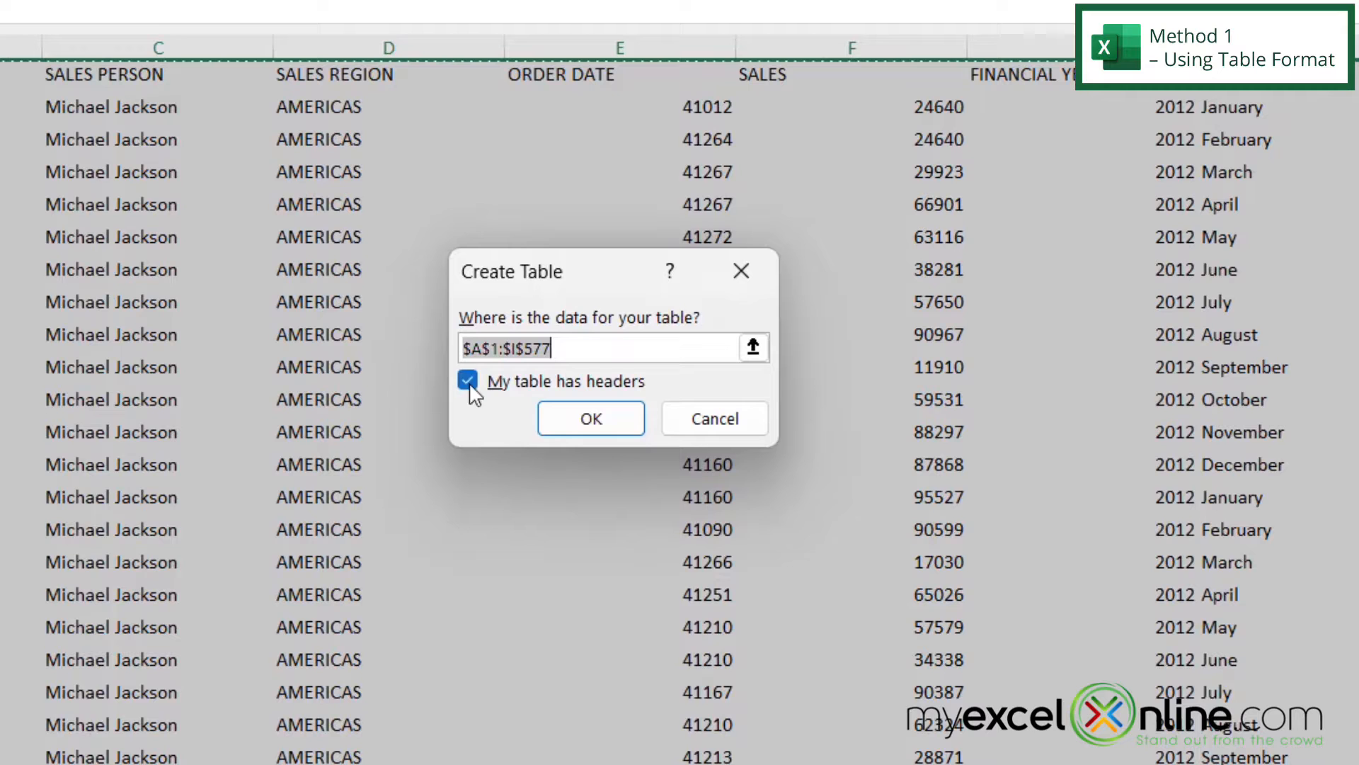
mouse_move(567, 399)
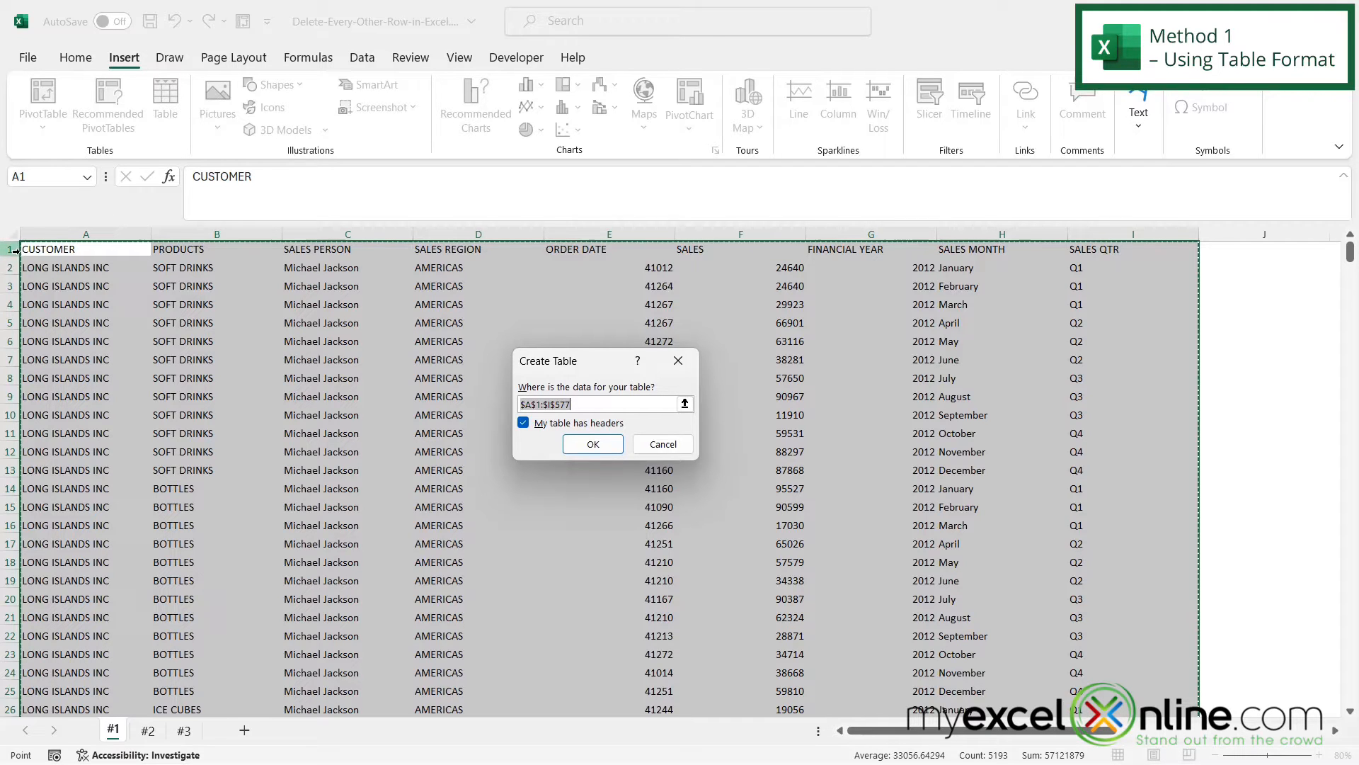
click(592, 443)
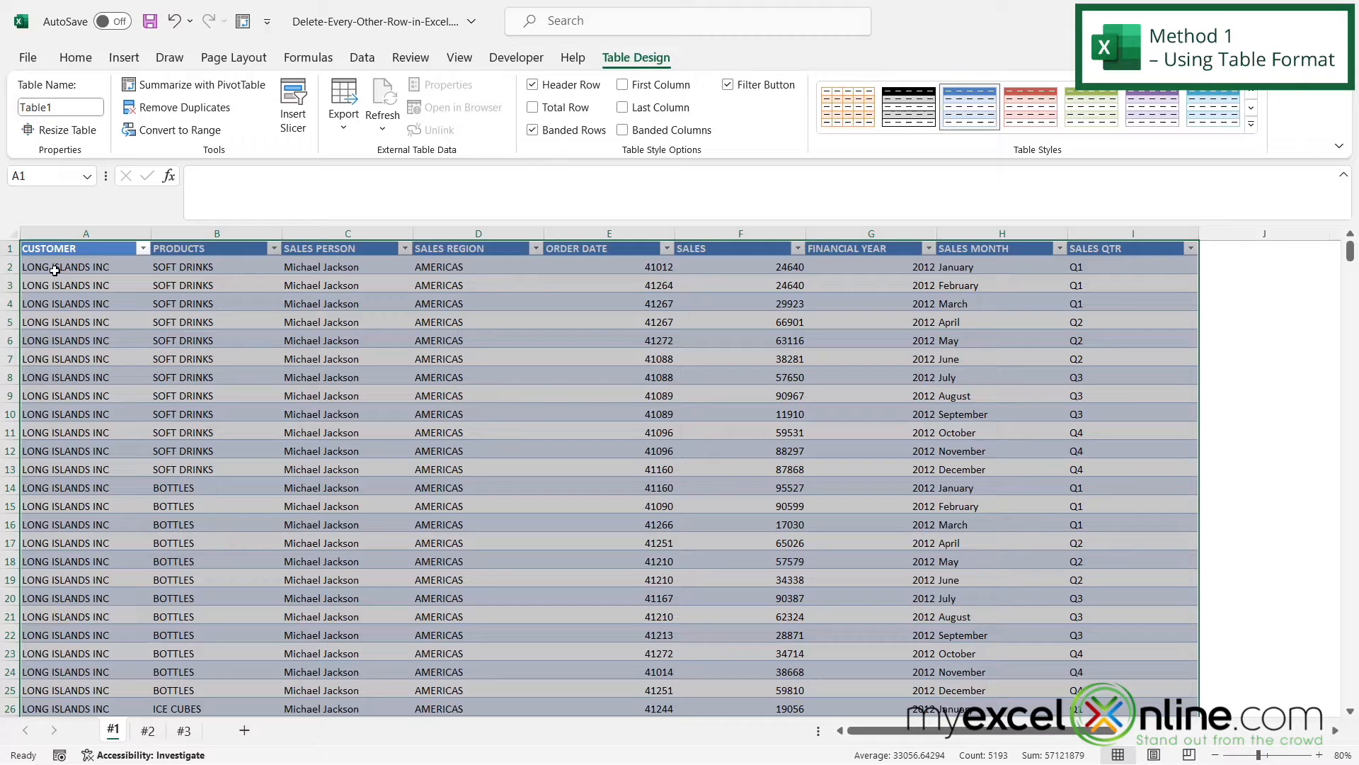
click(85, 266)
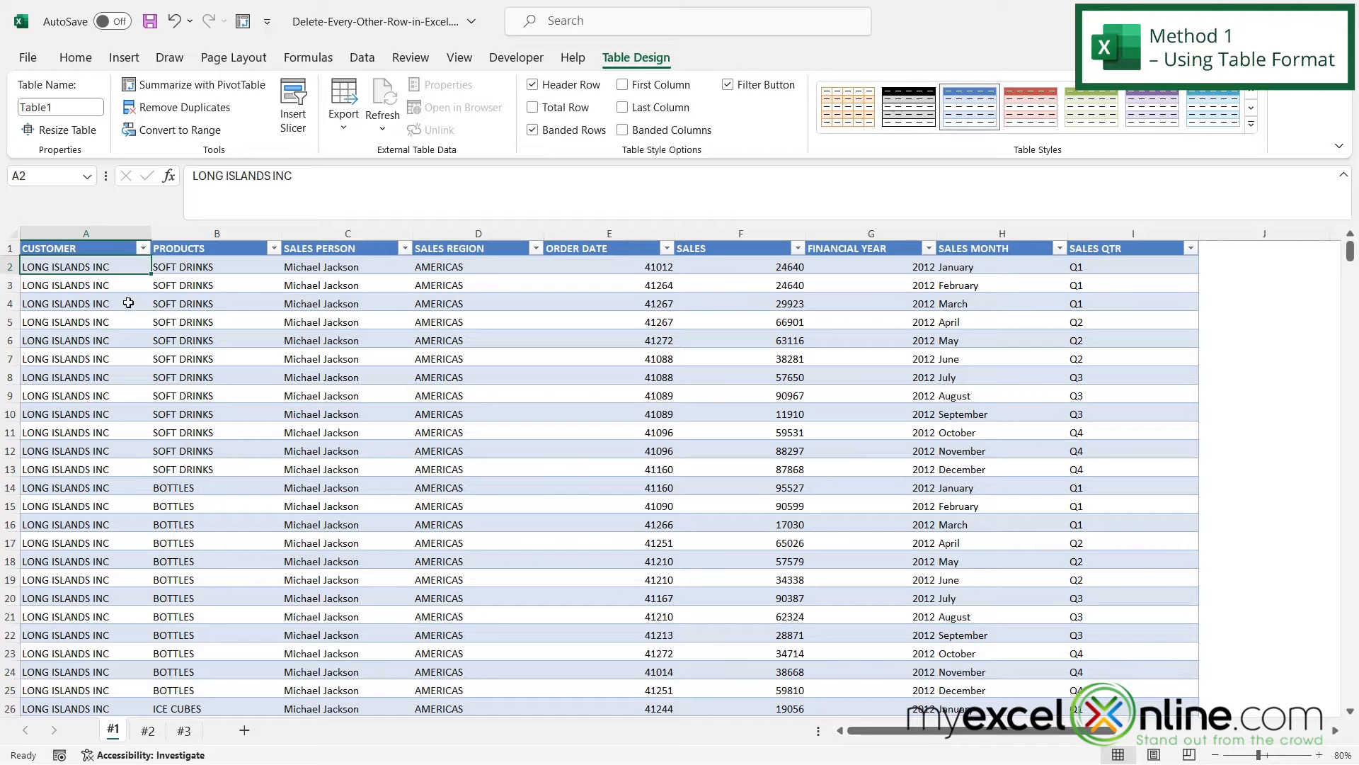
click(361, 57)
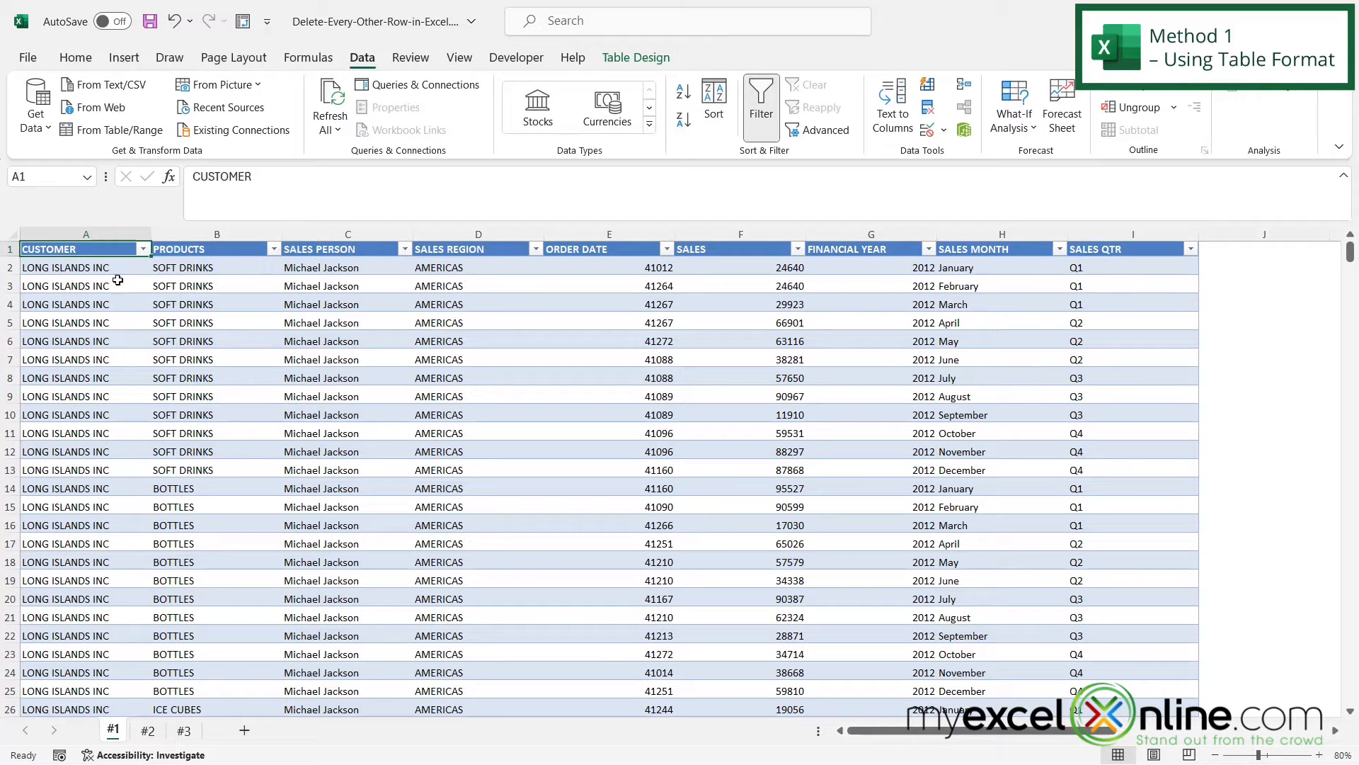
click(145, 249)
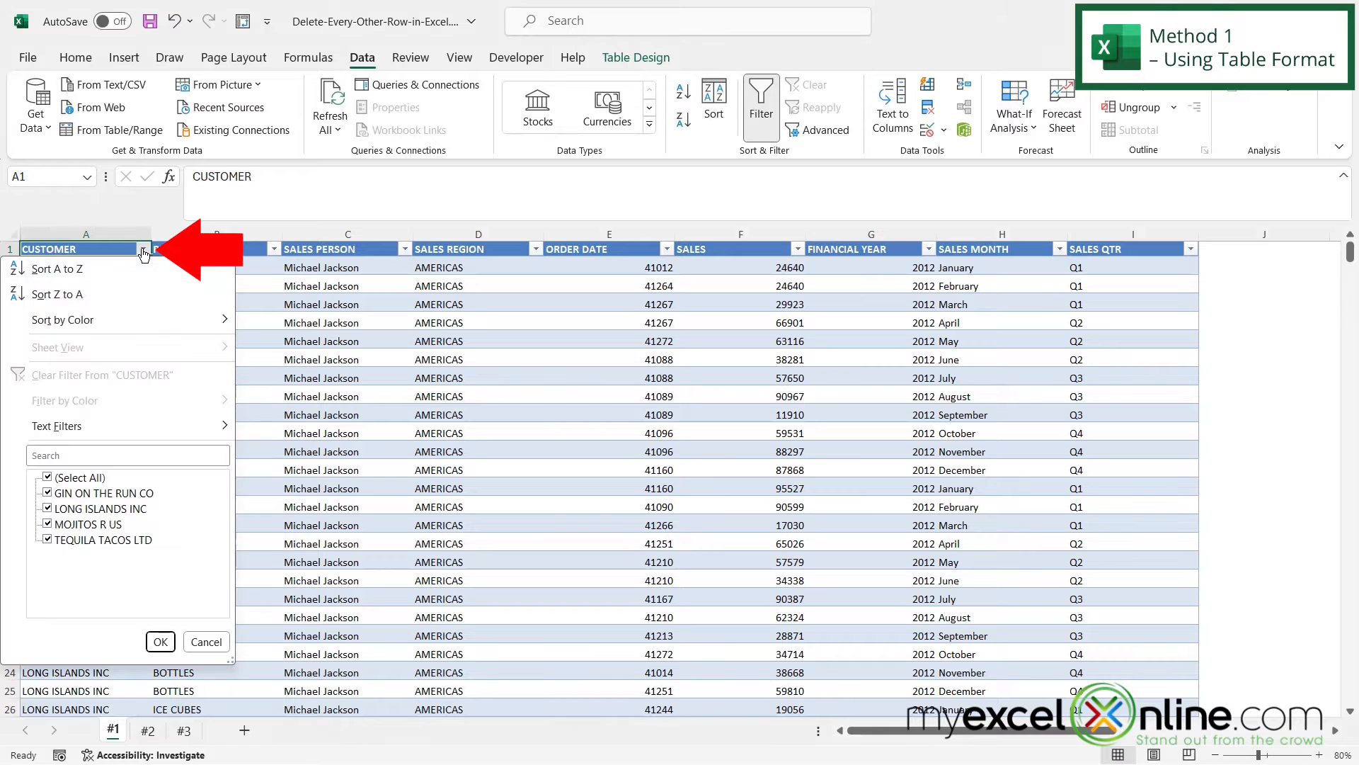
mouse_move(61, 318)
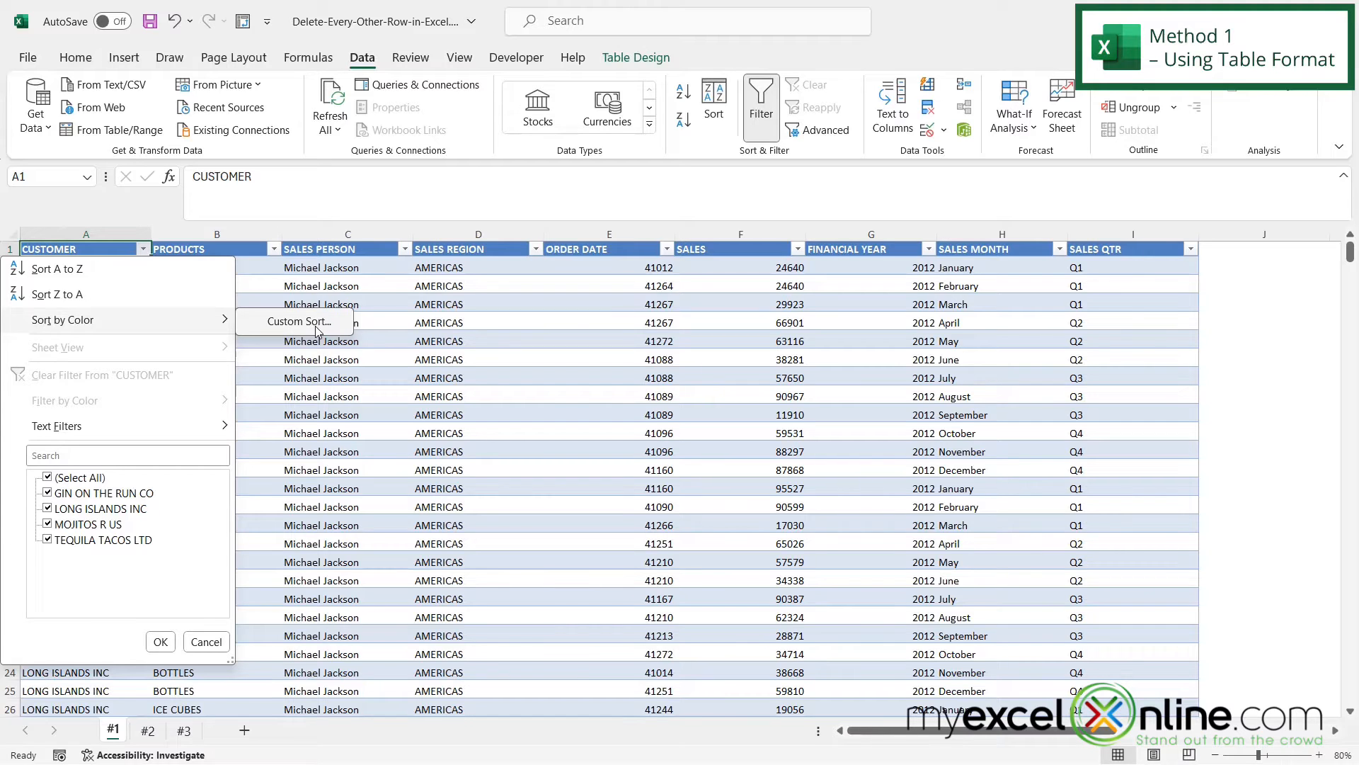
click(125, 57)
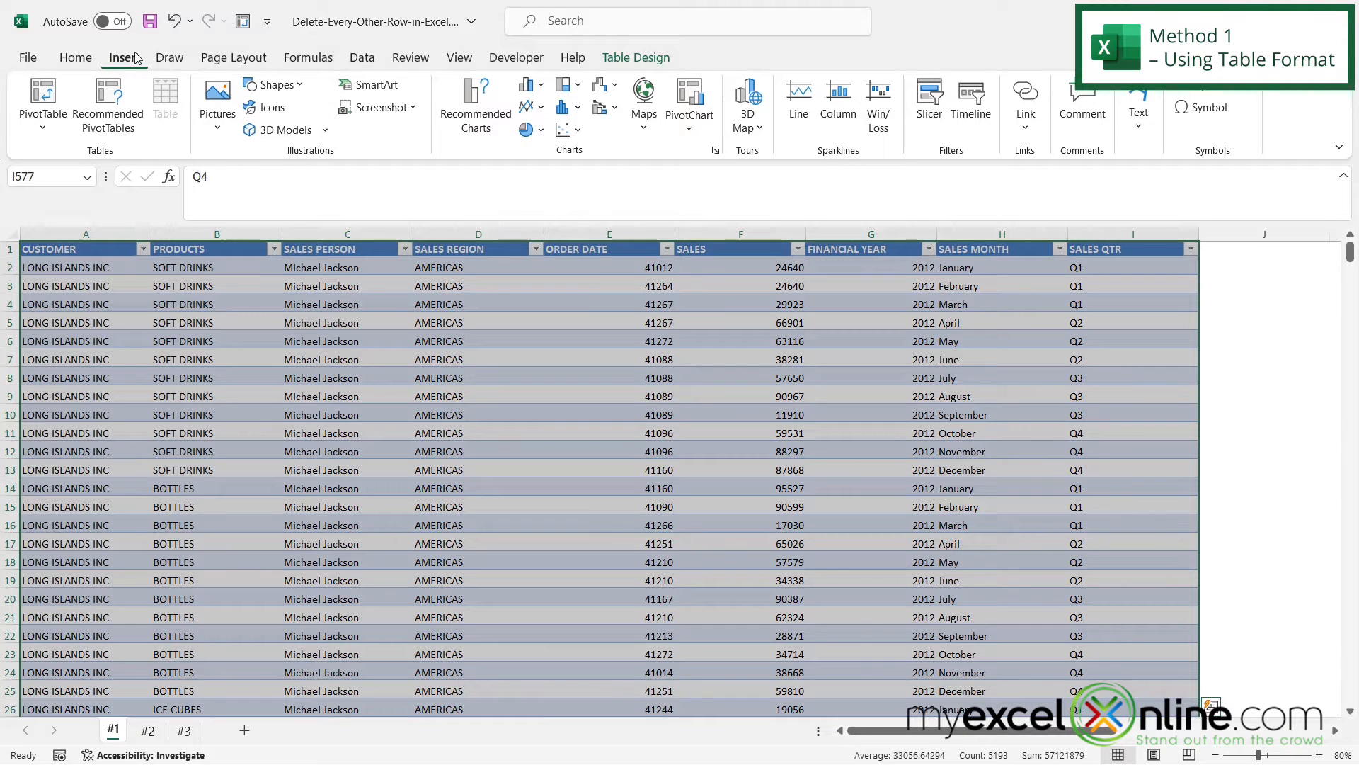
Step: Convert the table back to a normal range via Table Design, confirming the prompt
click(635, 57)
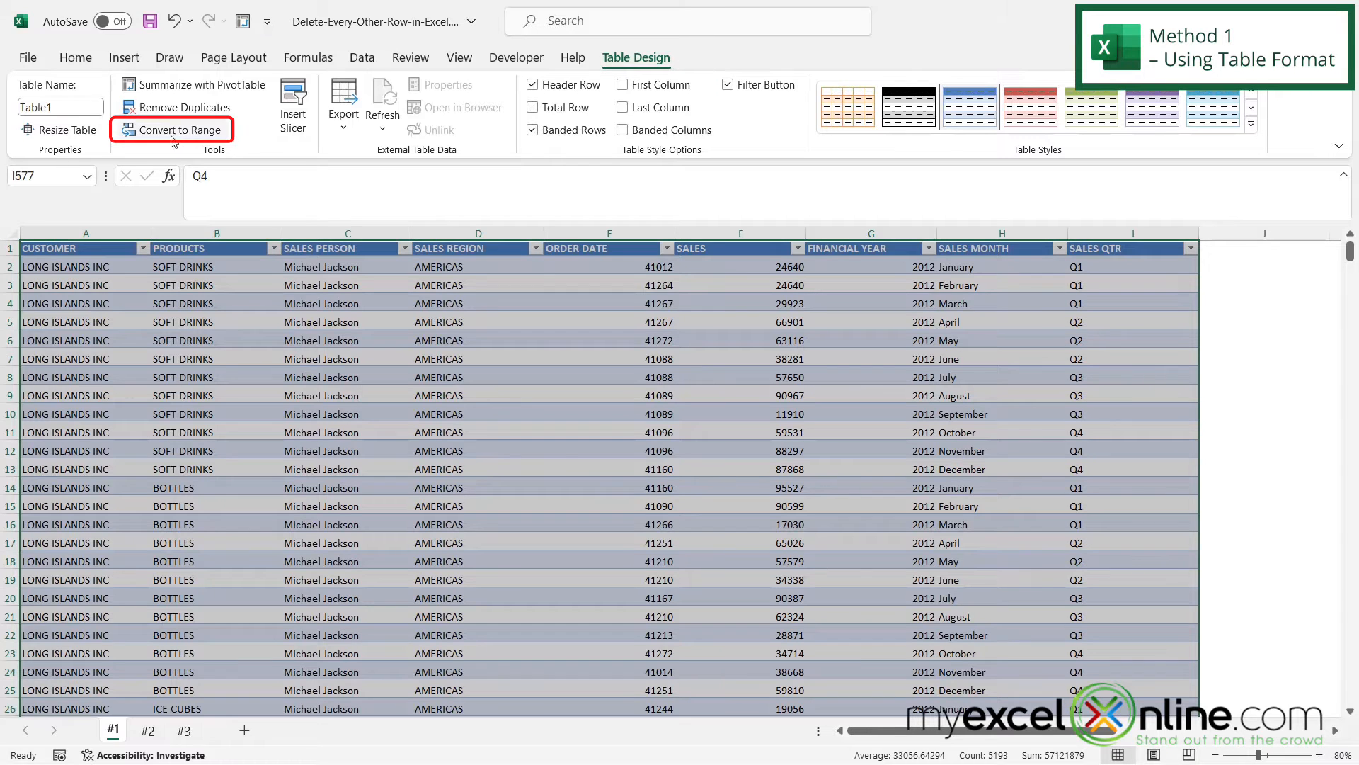
mouse_move(173, 129)
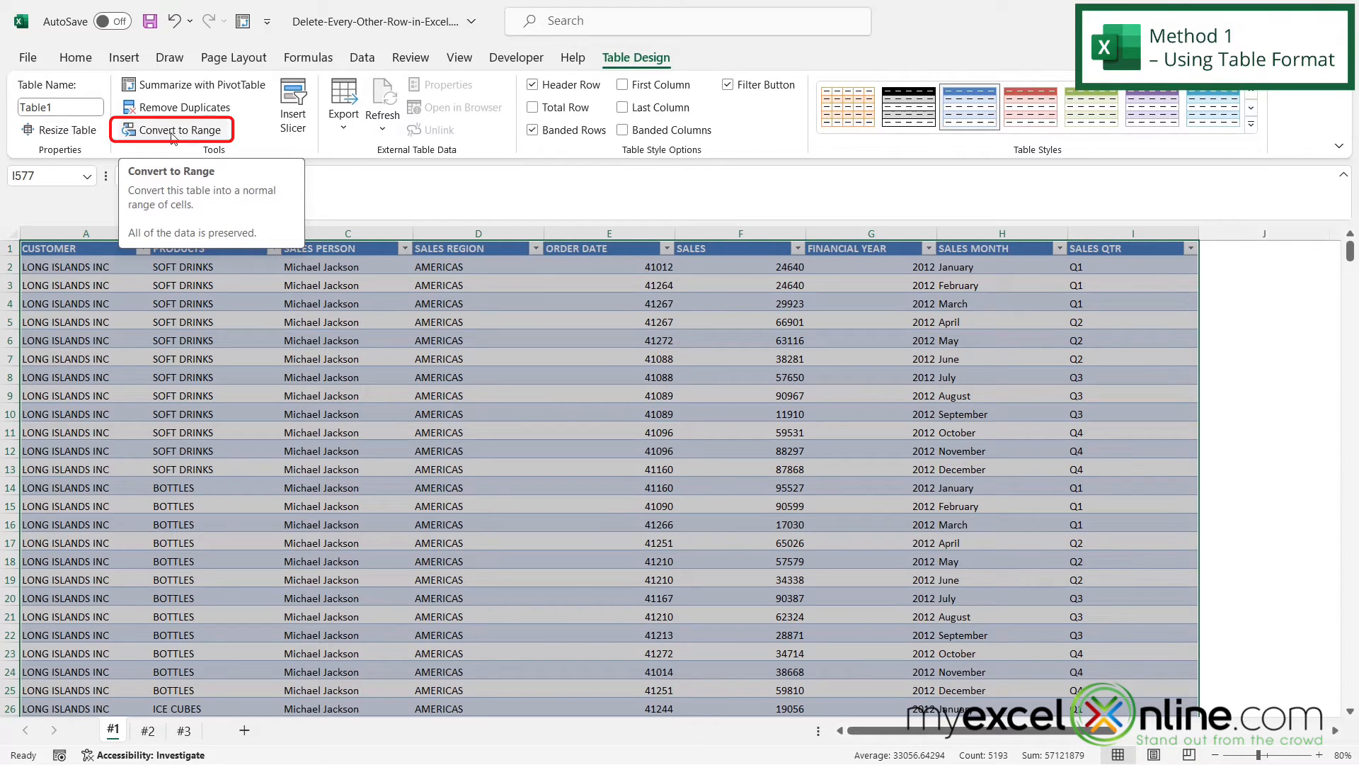
click(179, 129)
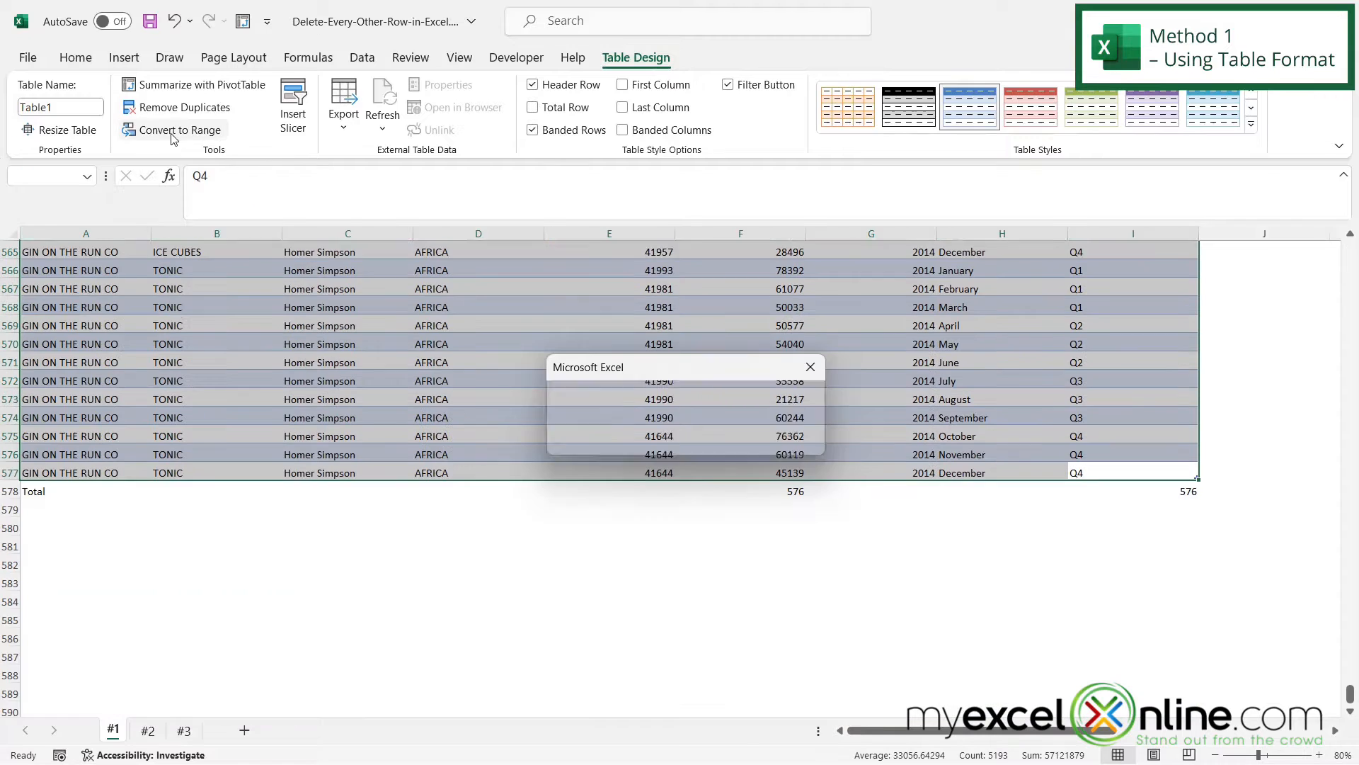
click(180, 129)
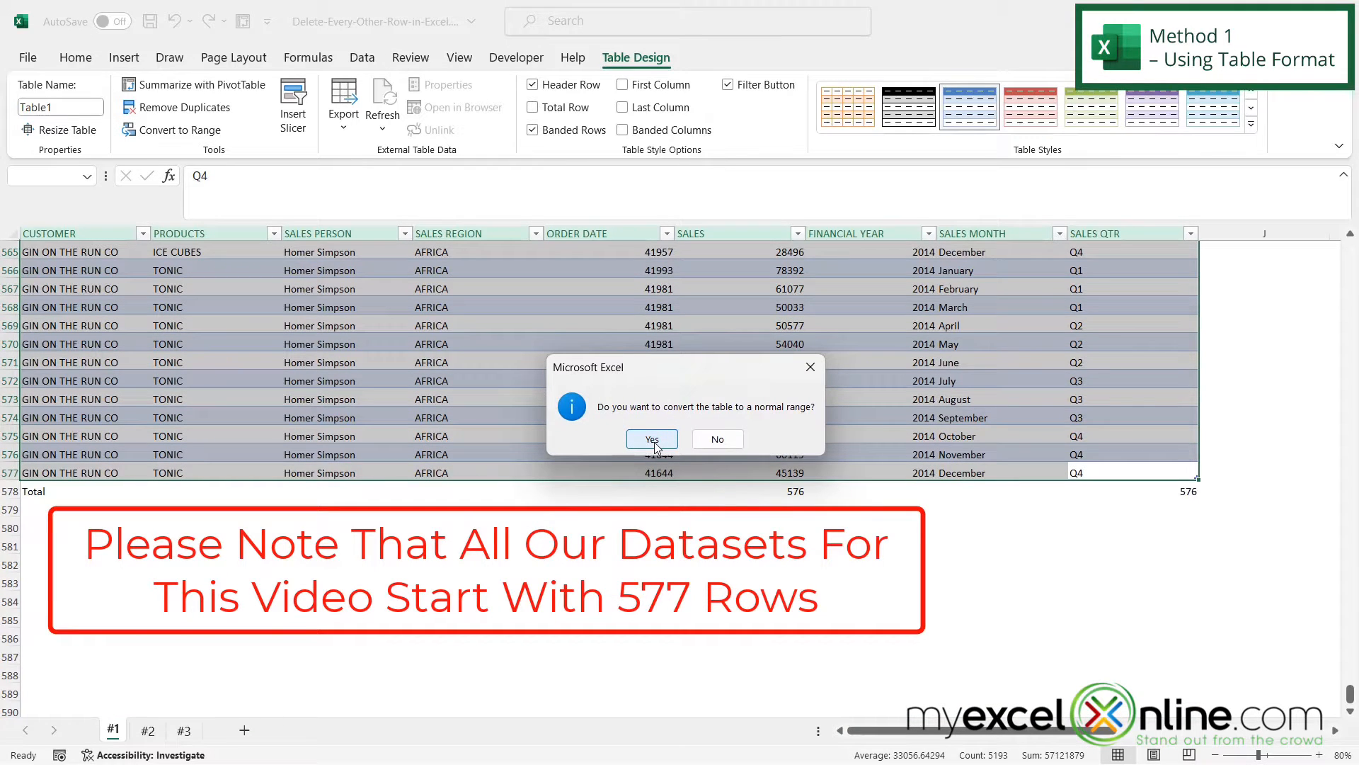
click(651, 439)
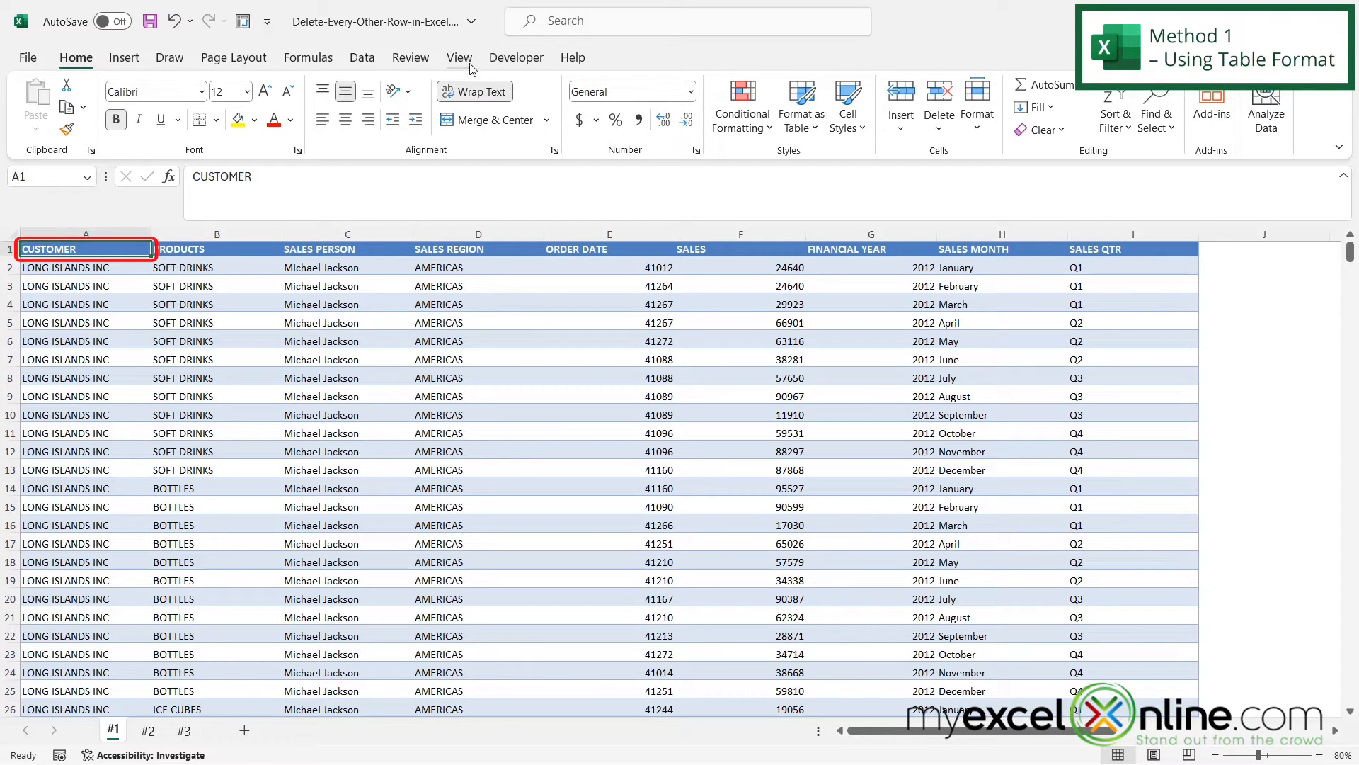
Step: Add filter buttons and sort the CUSTOMER column by colour with blue fill on top
click(361, 57)
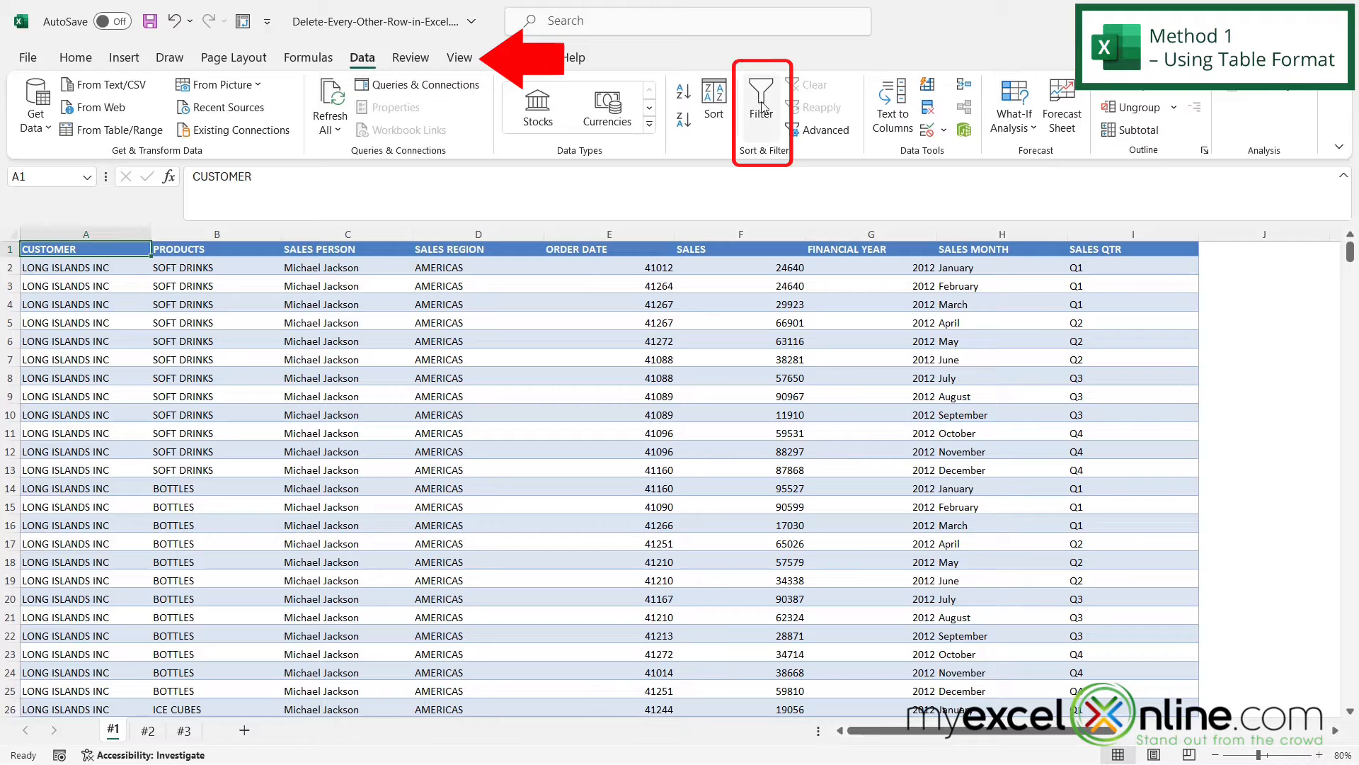
click(760, 94)
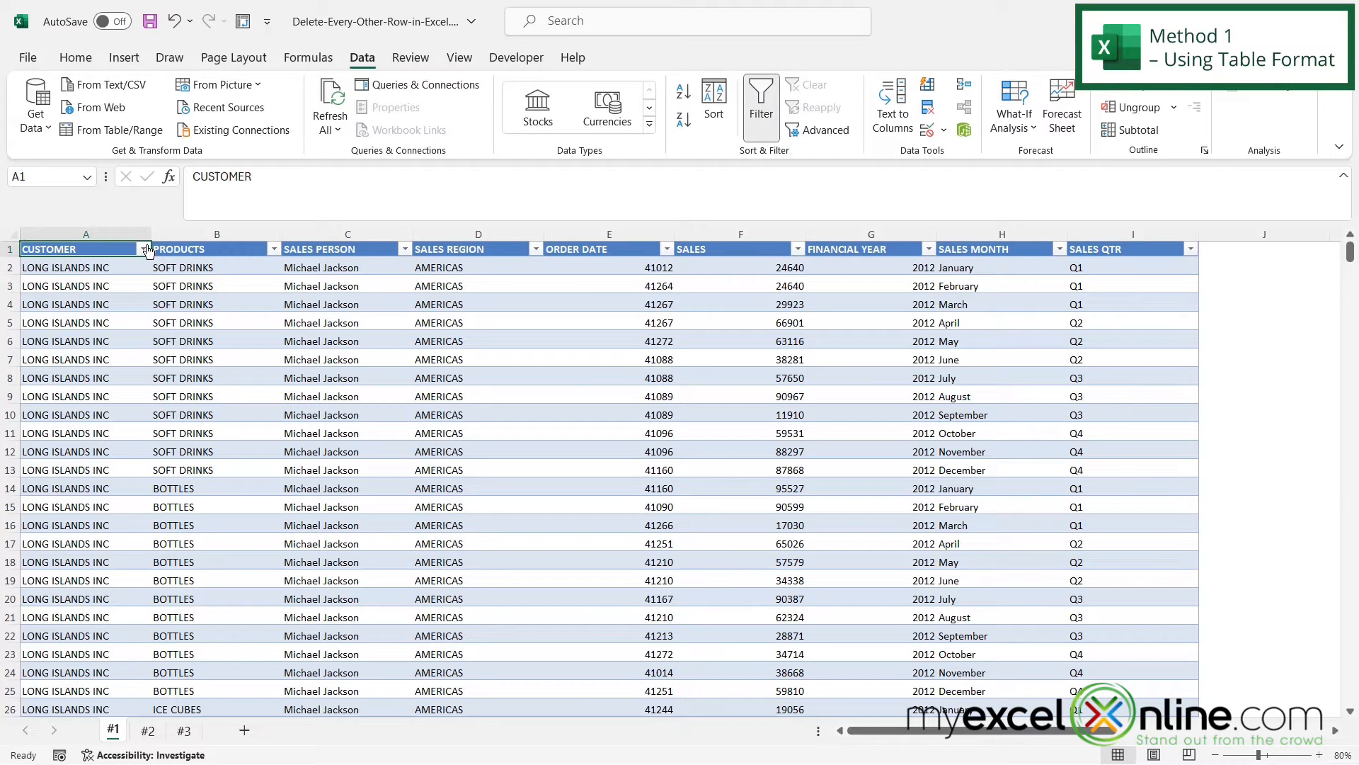
click(145, 250)
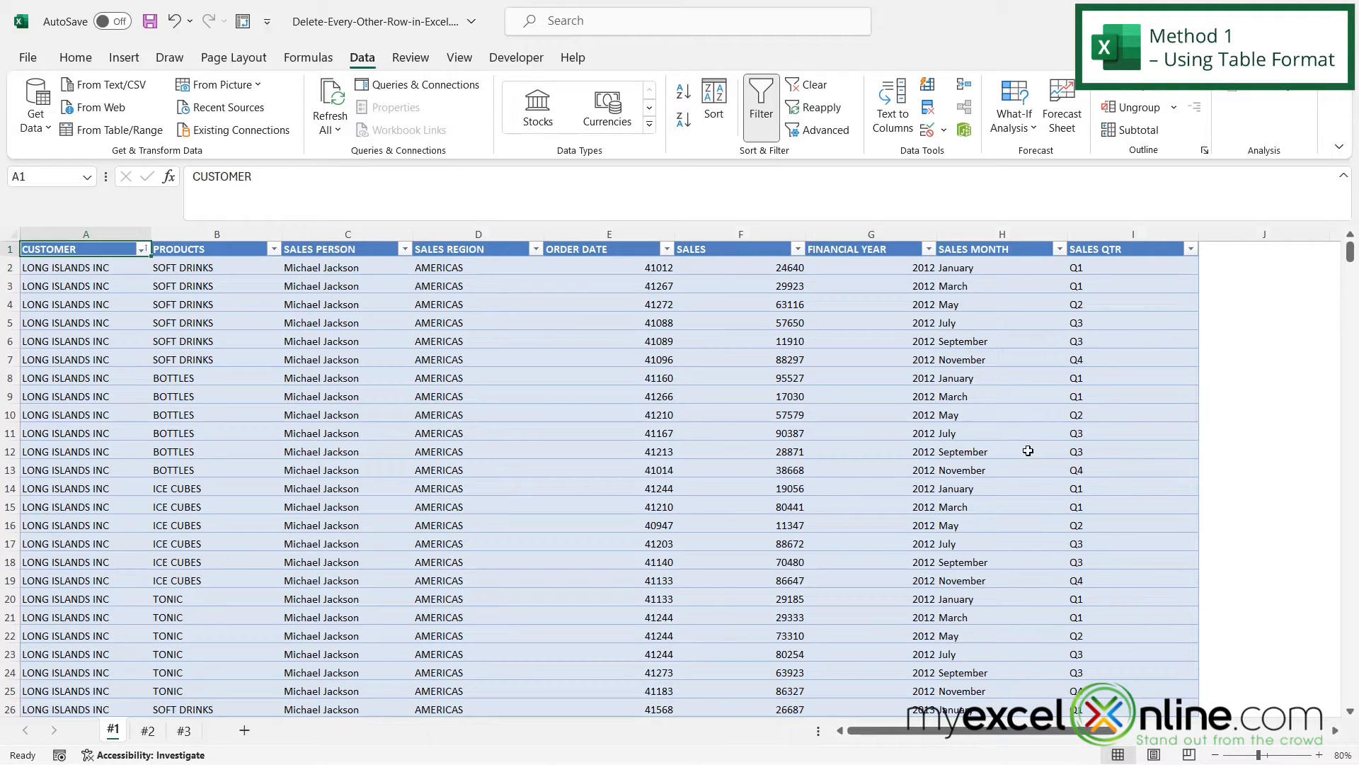
click(9, 267)
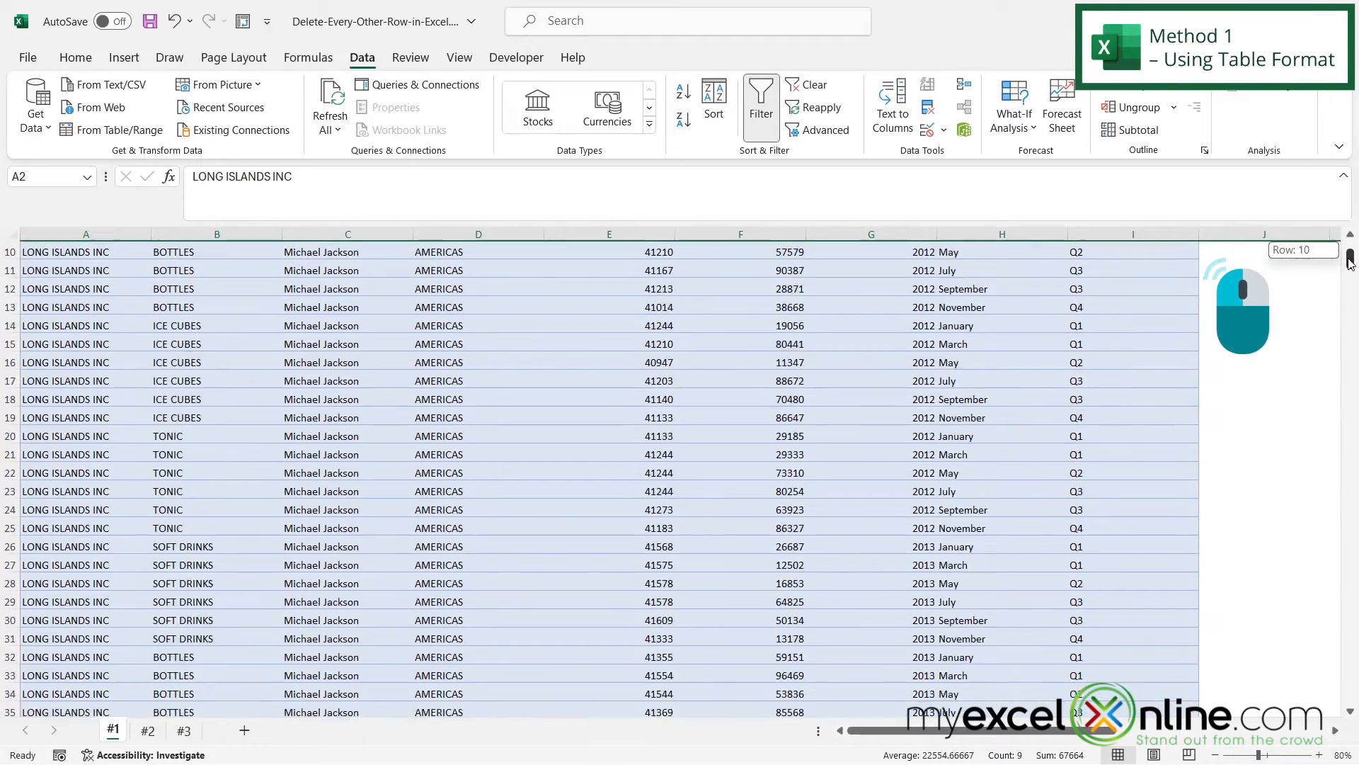
Step: Scroll through the grouped rows and deselect to review the remaining alternate rows
scroll(down, 3)
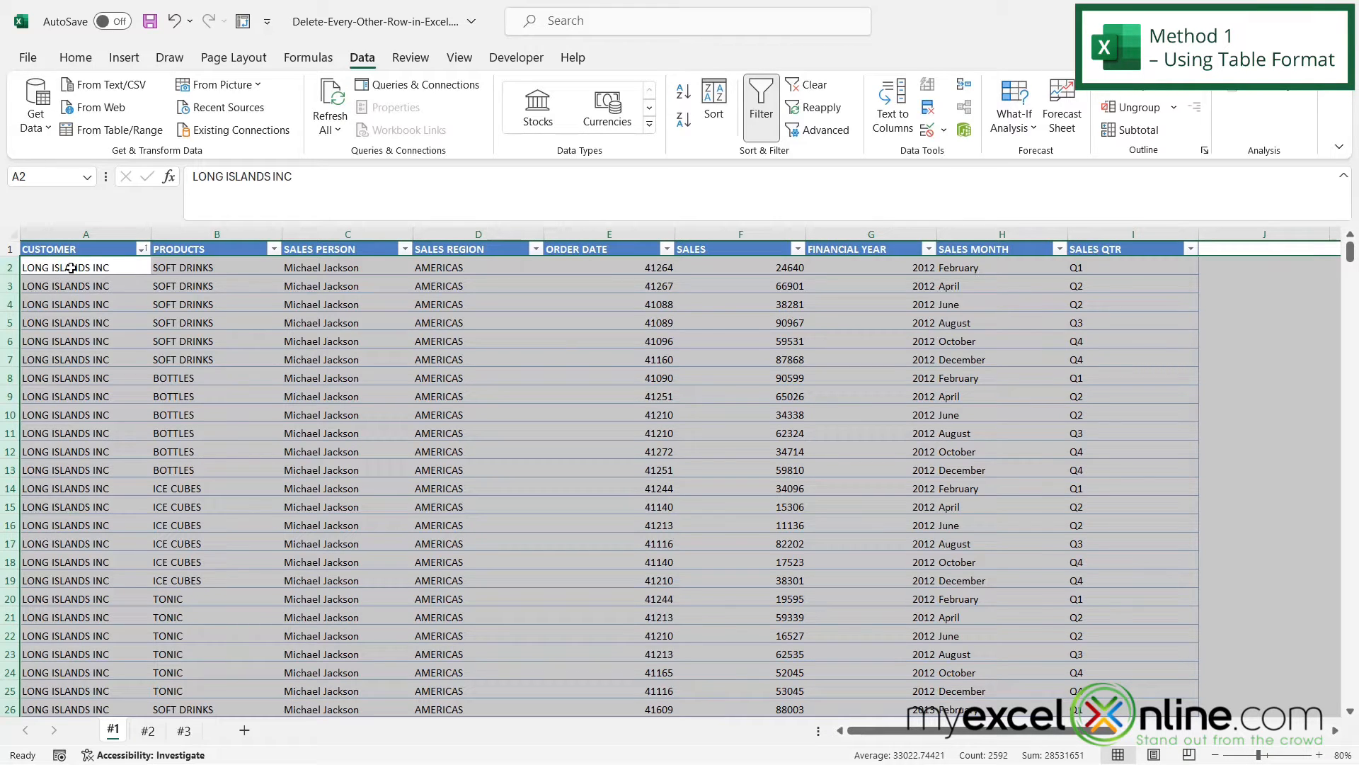
click(147, 730)
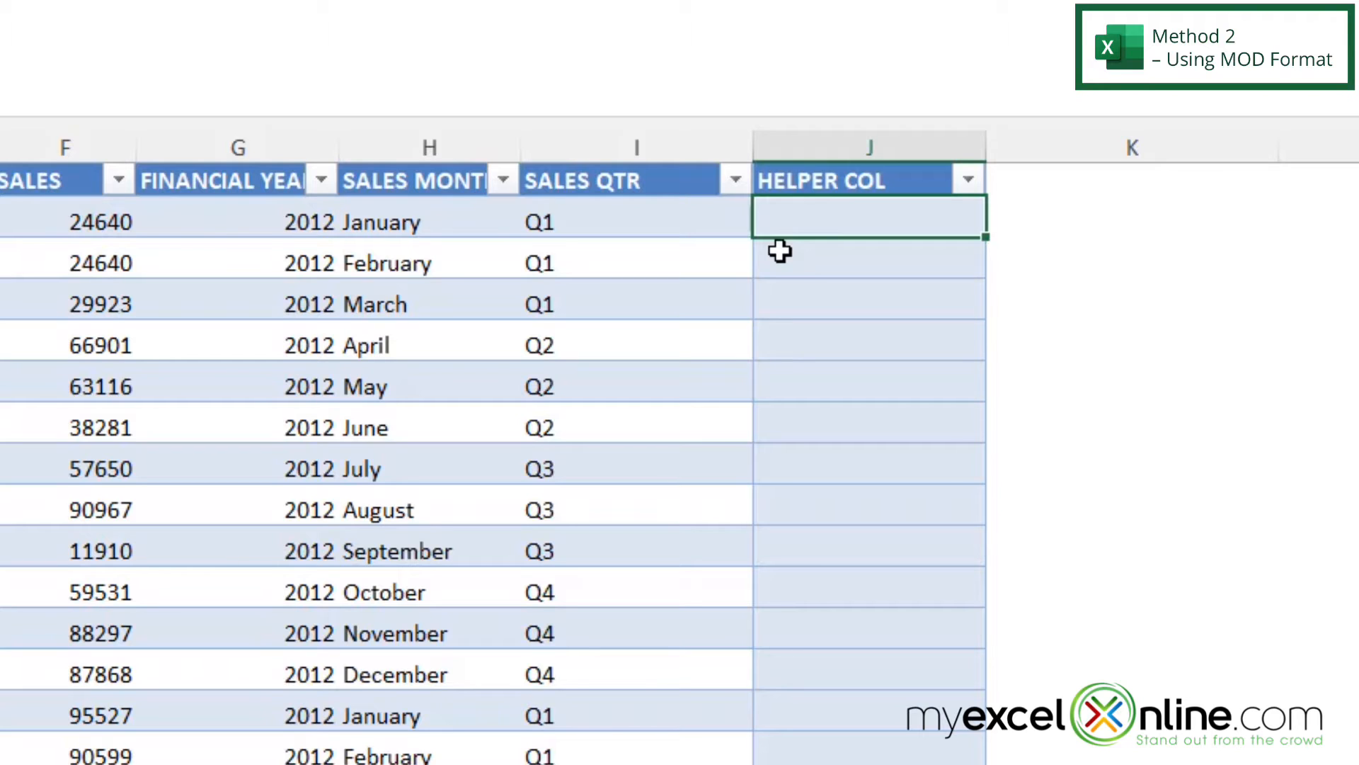
Step: Enter =MOD(ROW(I2),2) in the first HELPER COL cell
text(=mod()
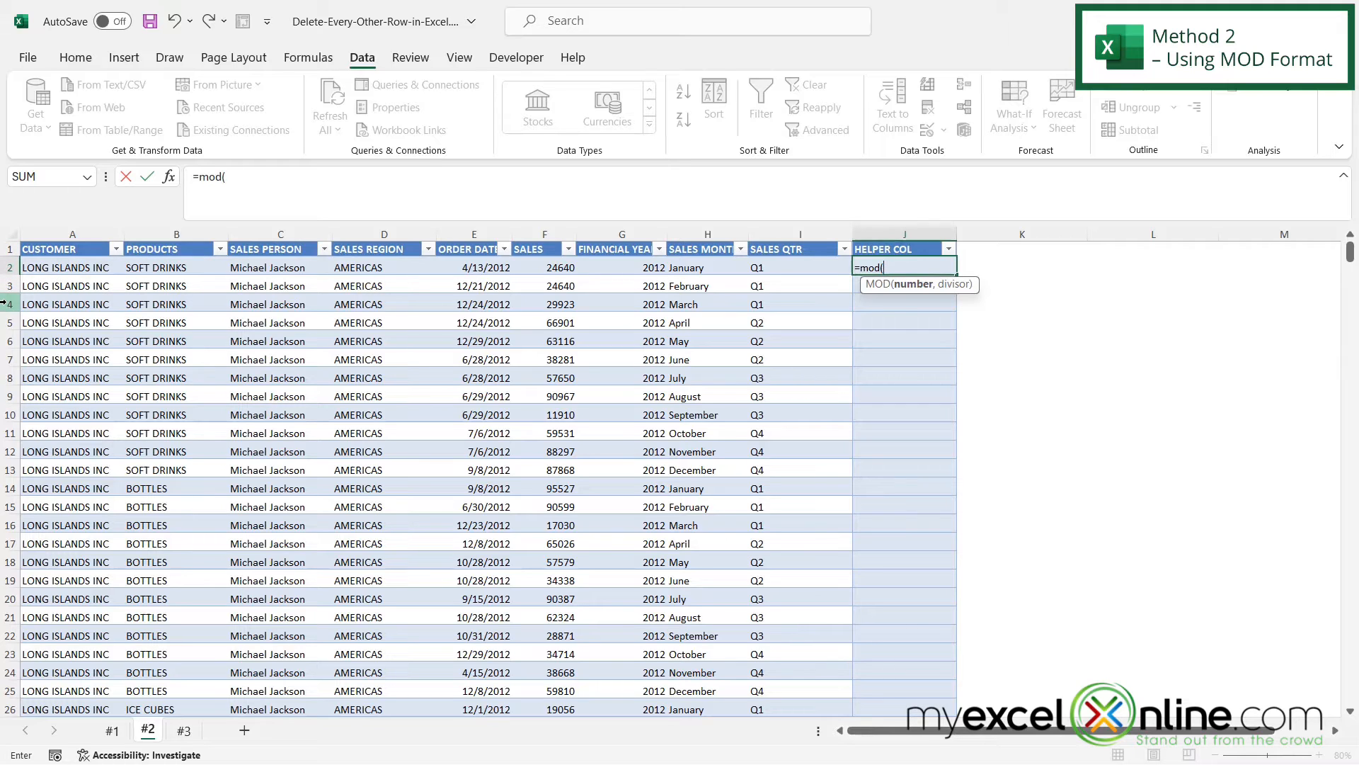
mouse_move(1015, 412)
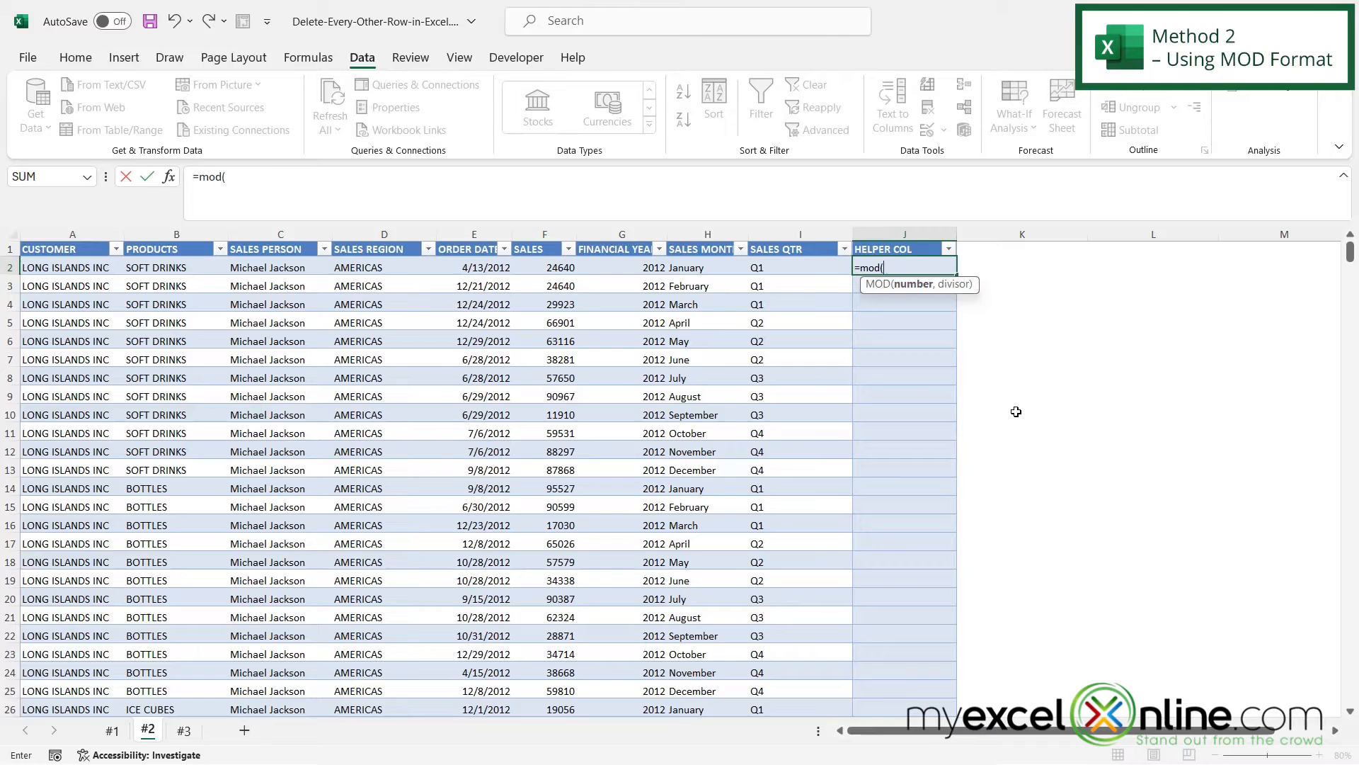
text(row()
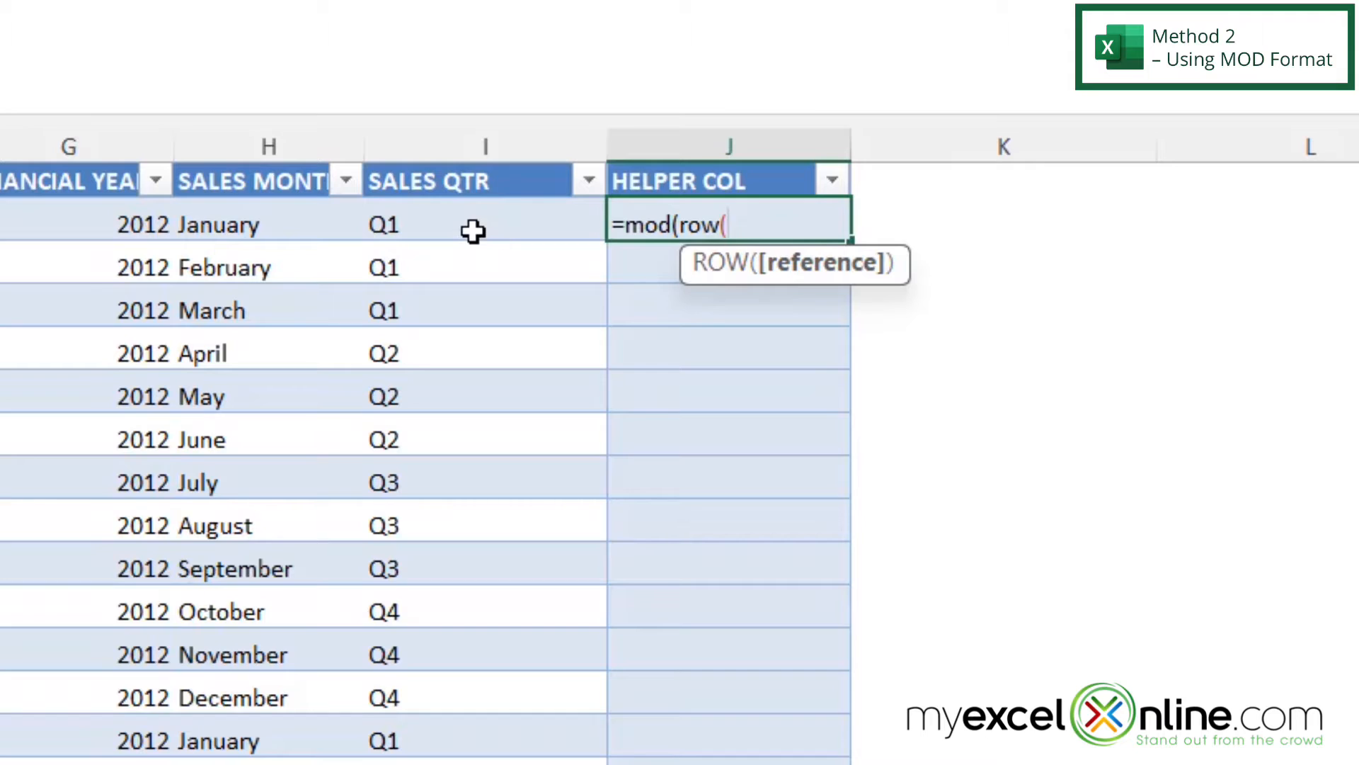
click(484, 223)
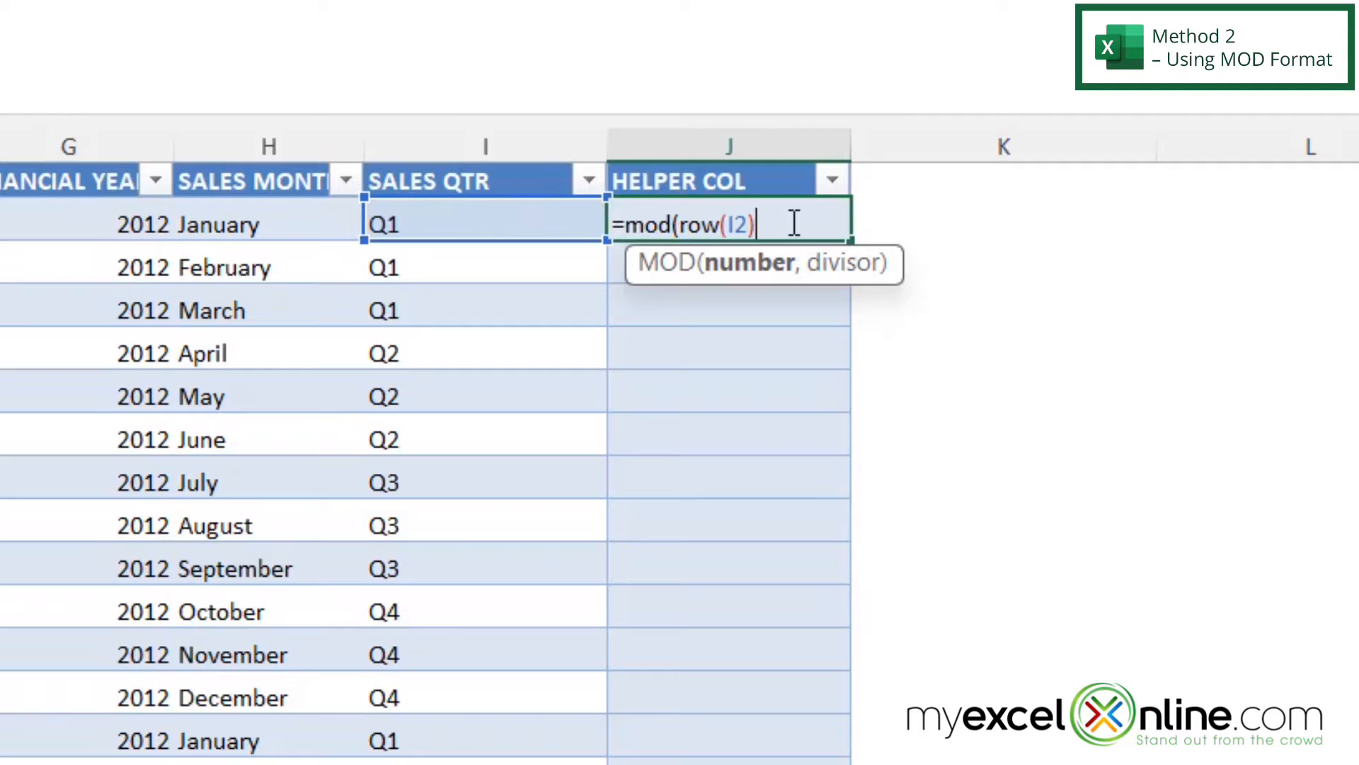
text(,)
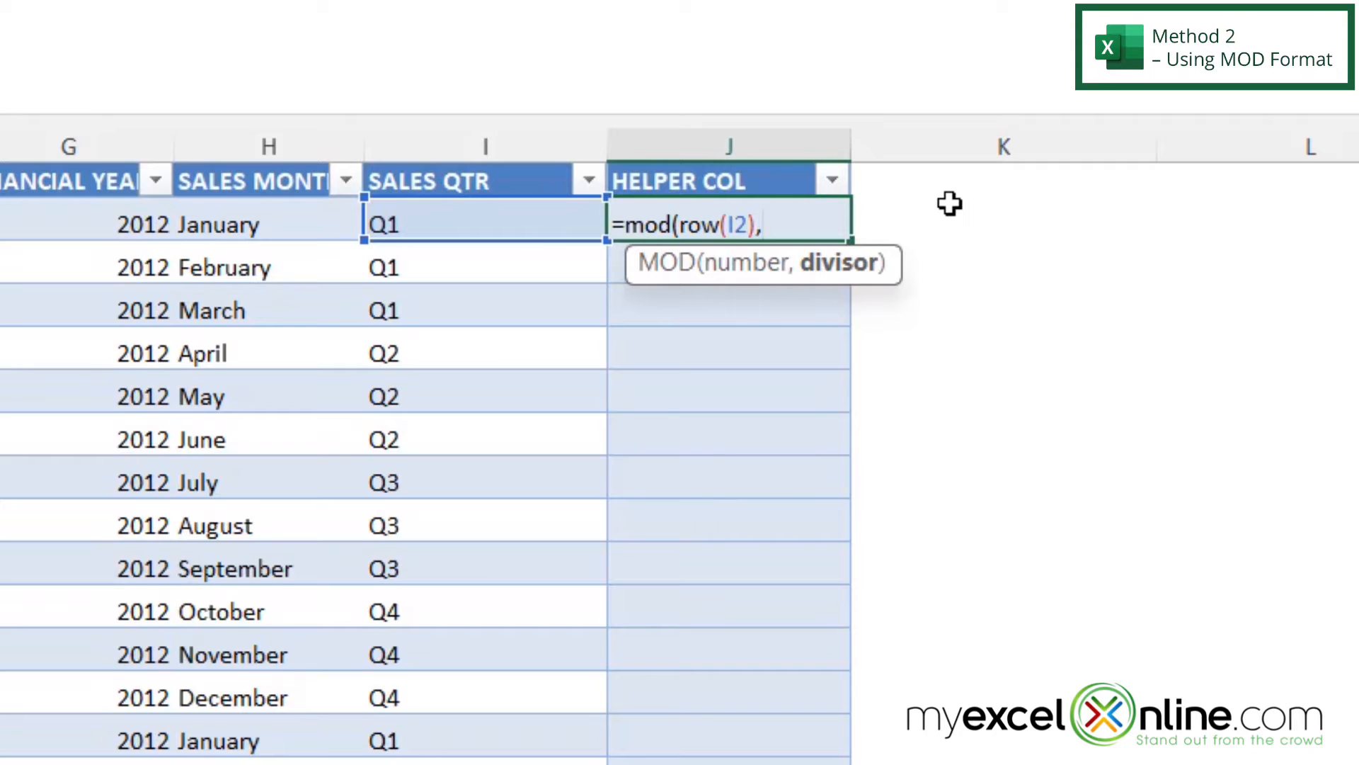
text(2)
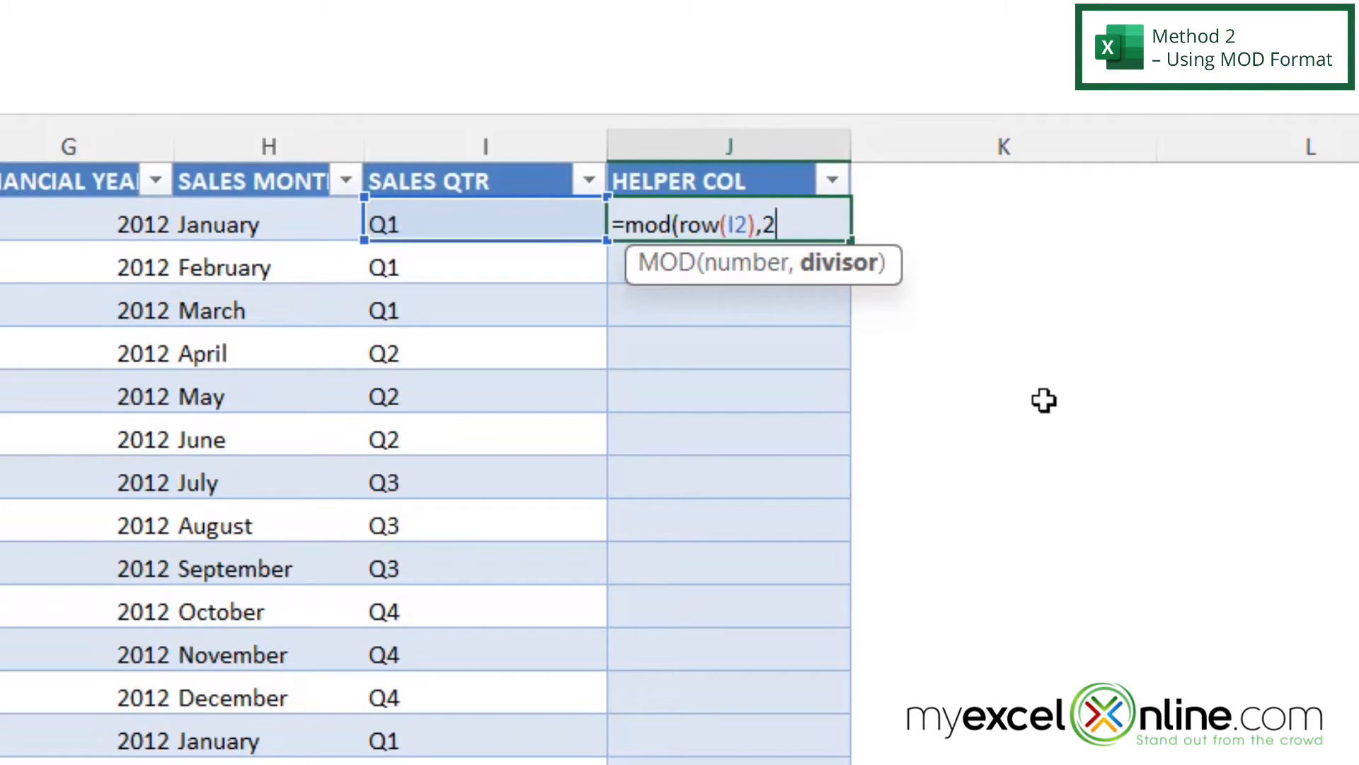
text())
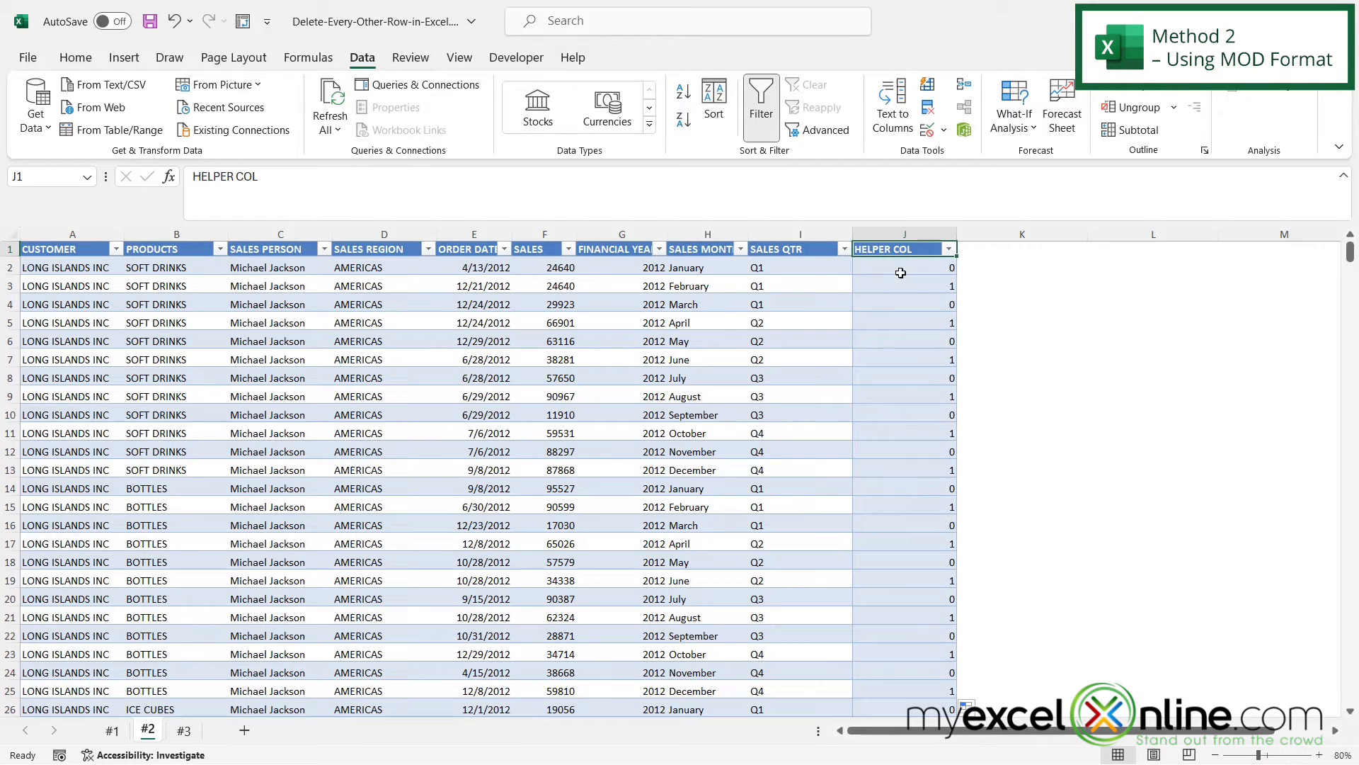
mouse_move(903, 285)
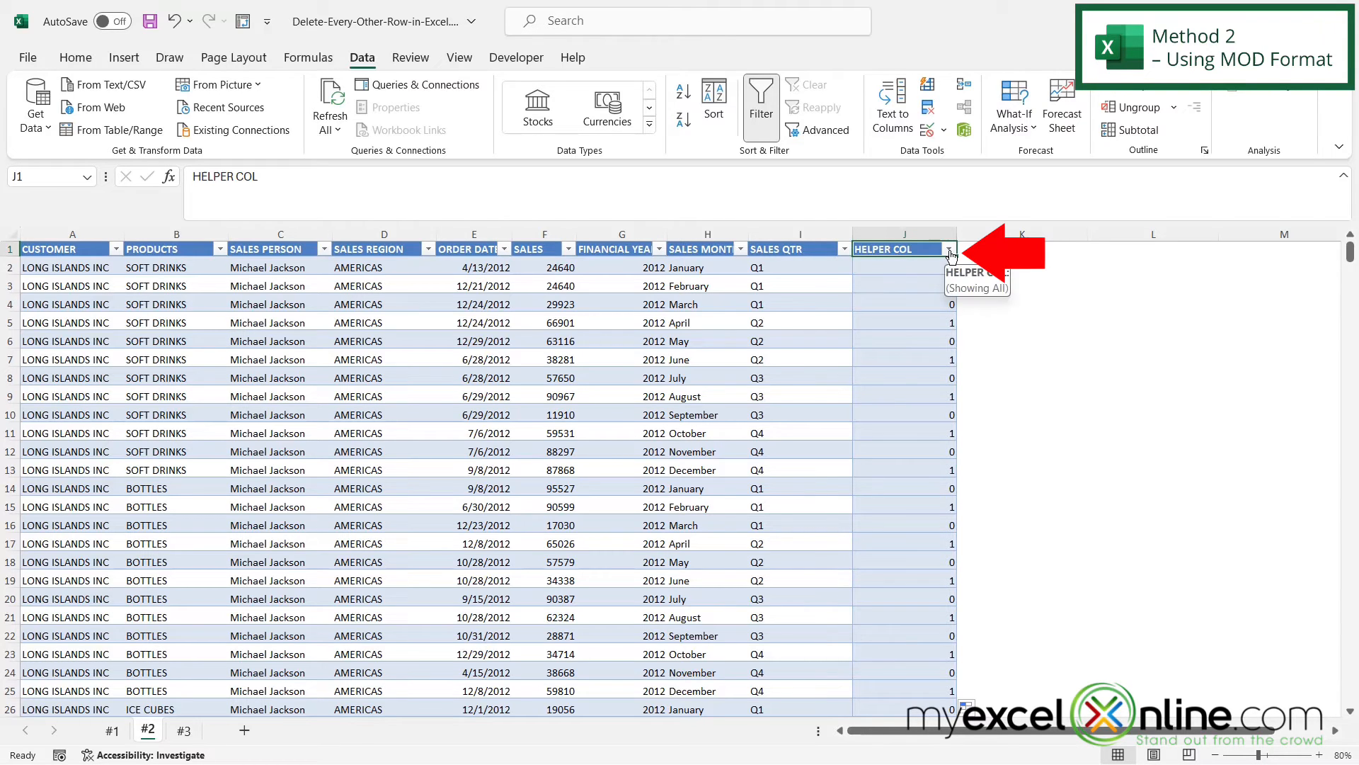
Step: Filter HELPER COL to show only rows with value 0
click(949, 249)
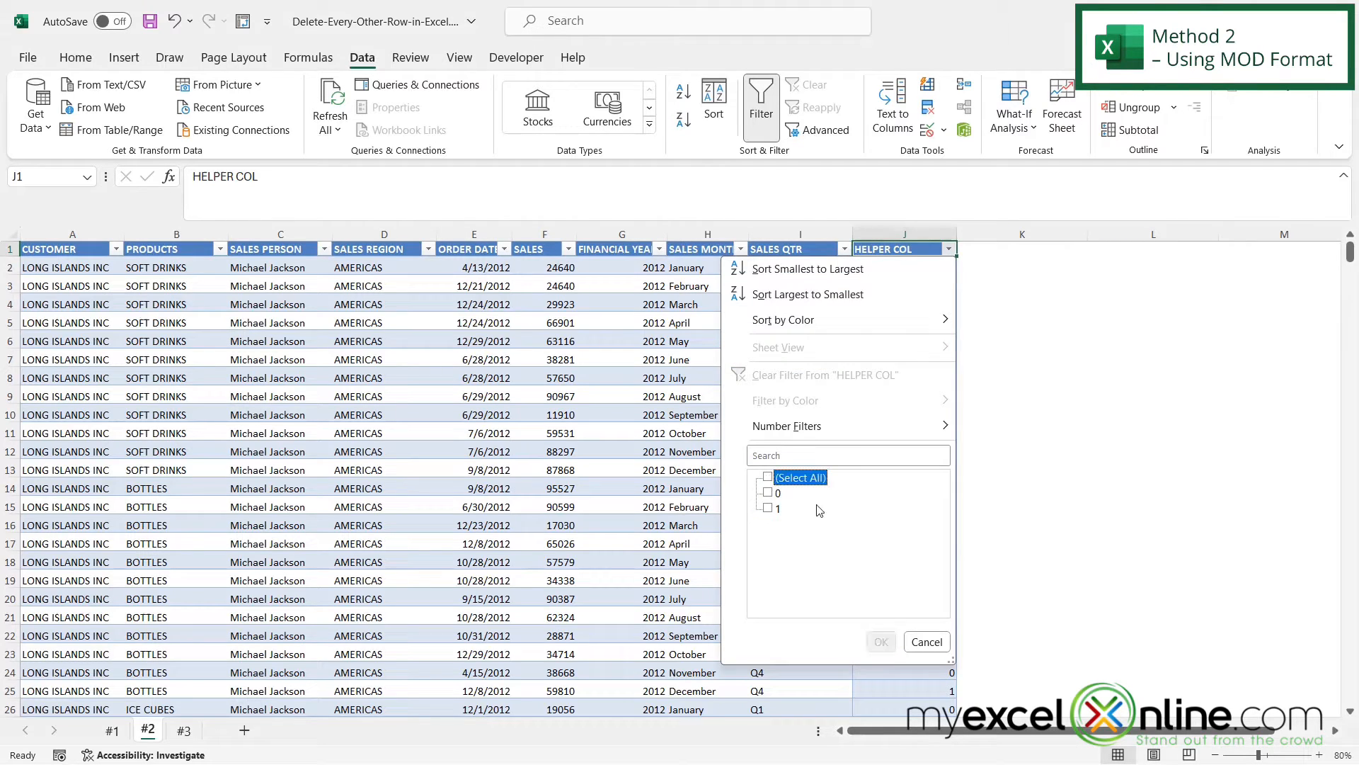
click(766, 492)
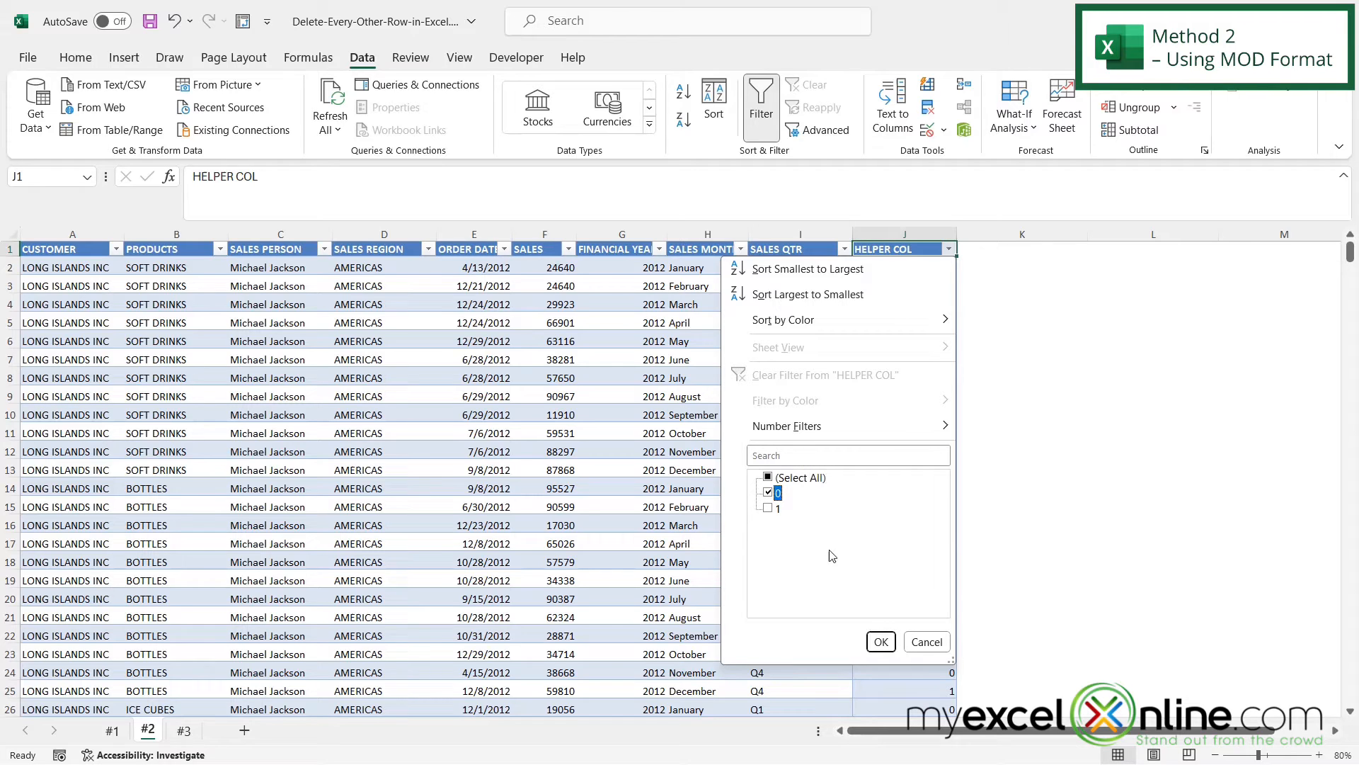
click(879, 642)
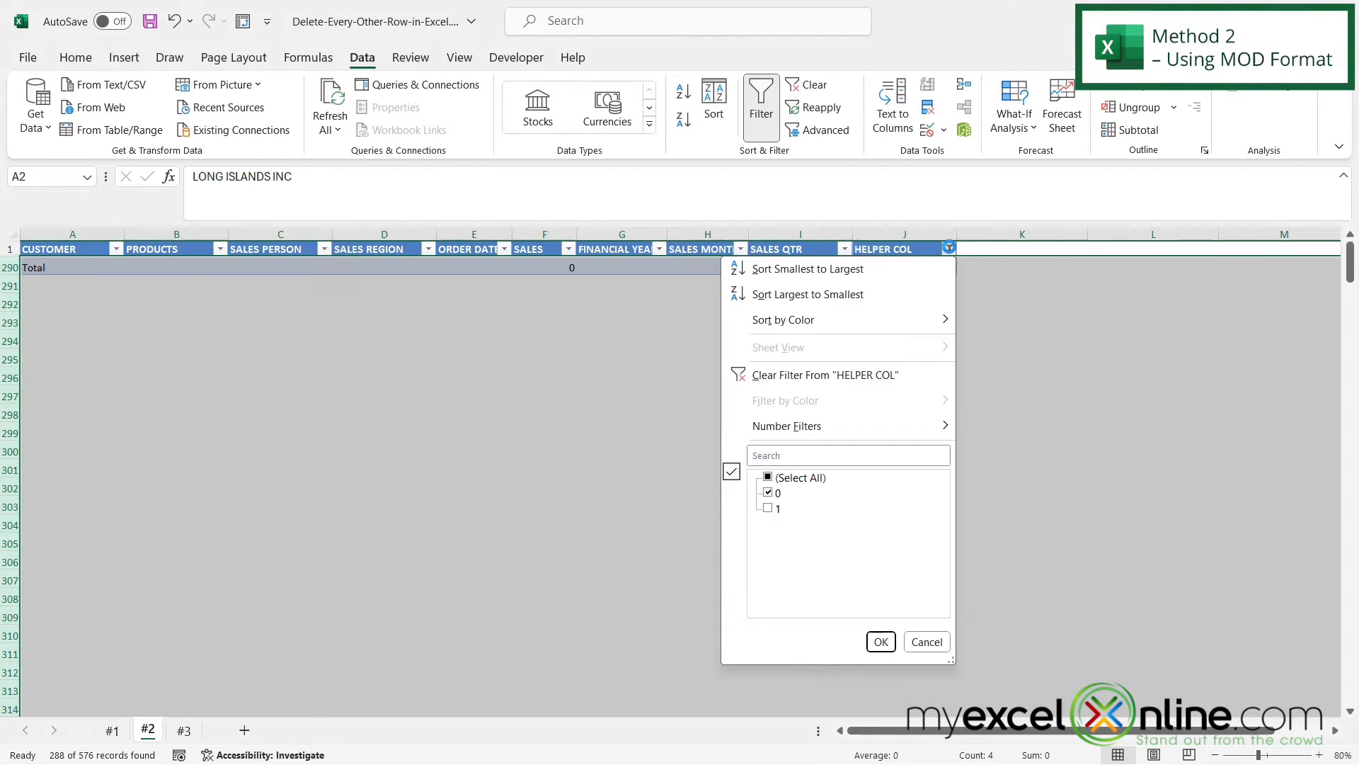
Step: Select All in the HELPER COL filter again so the remaining alternate rows show
click(766, 477)
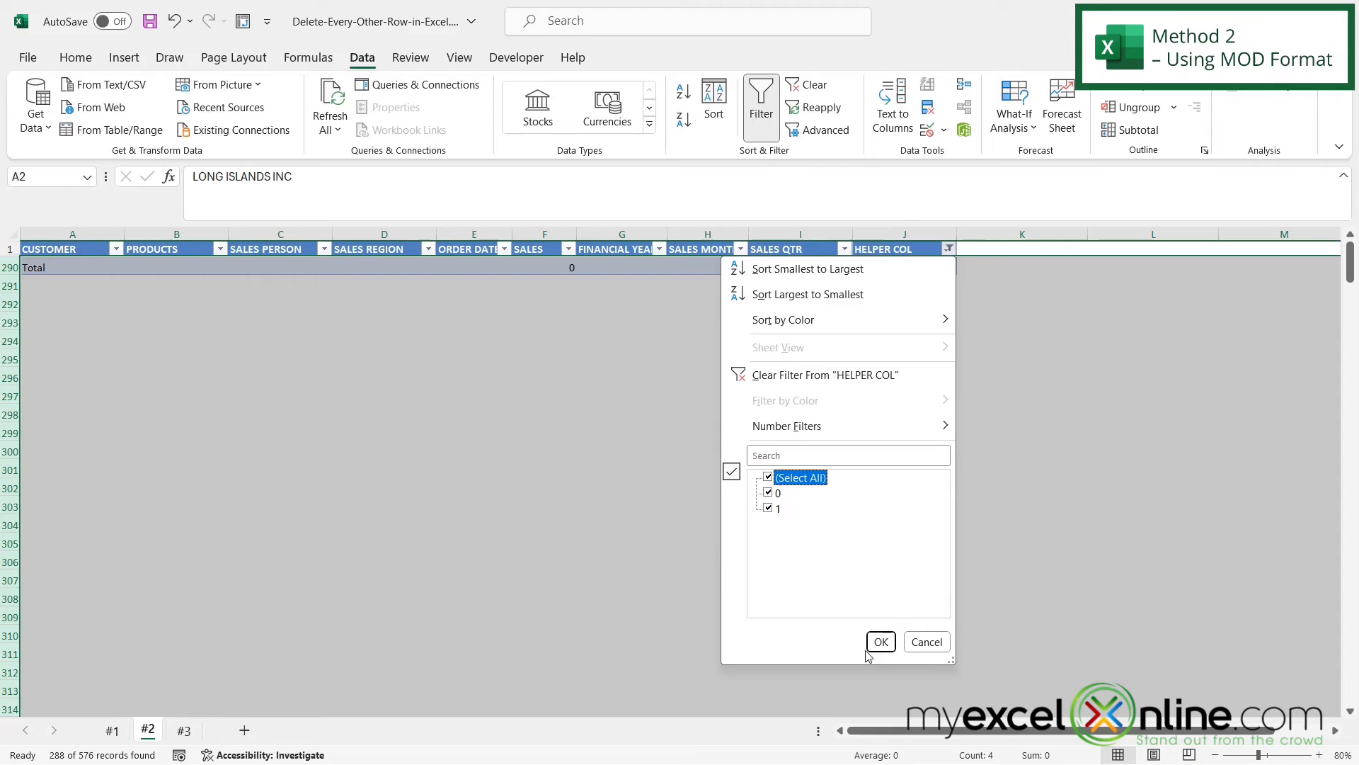
click(879, 641)
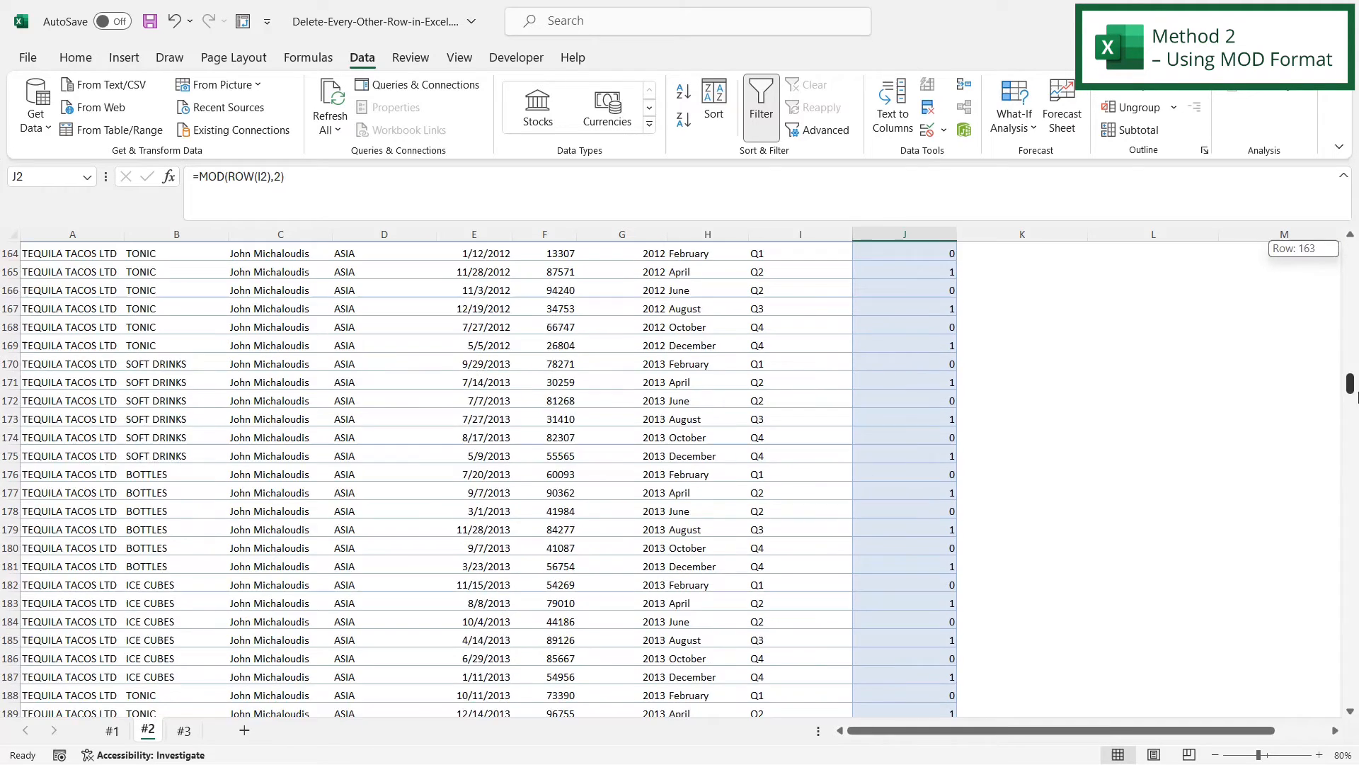
scroll(down, 3)
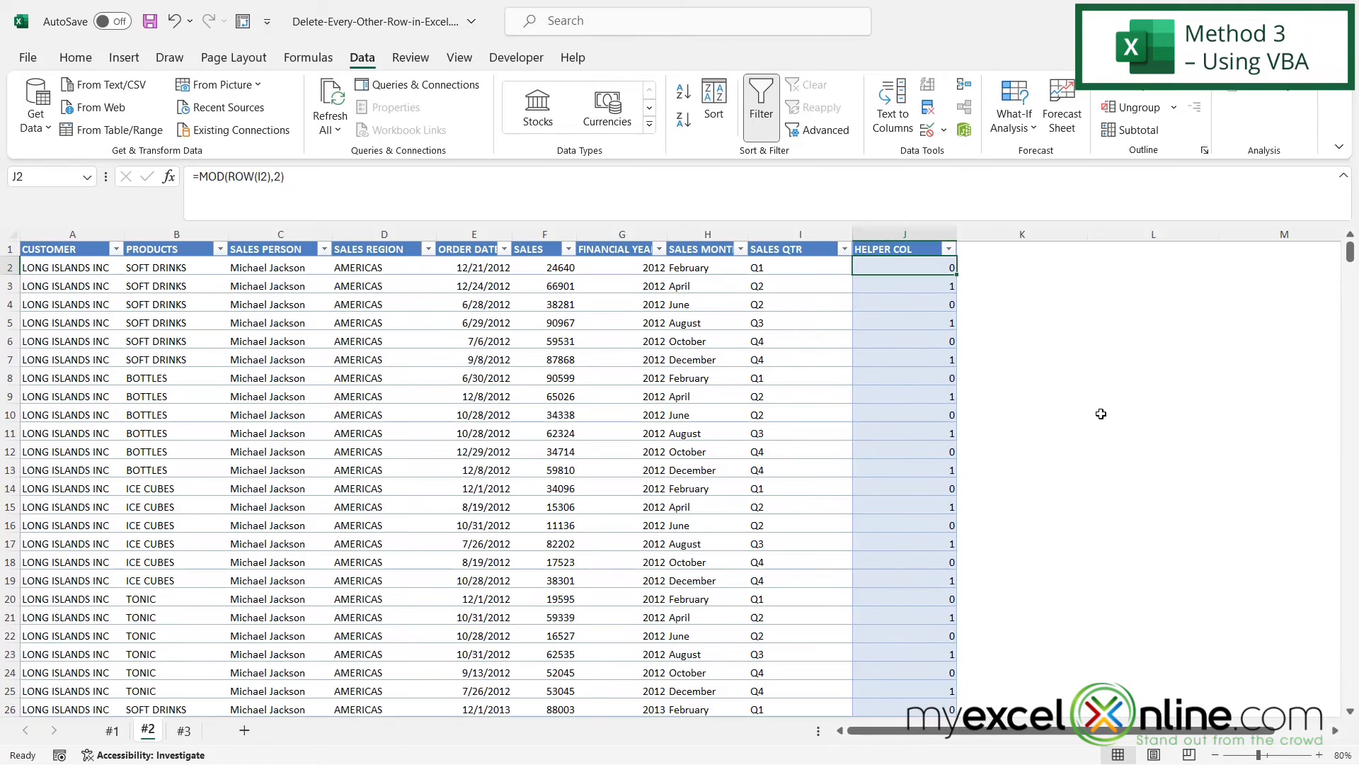
Step: Switch to sheet #3 with the full sales table
click(183, 729)
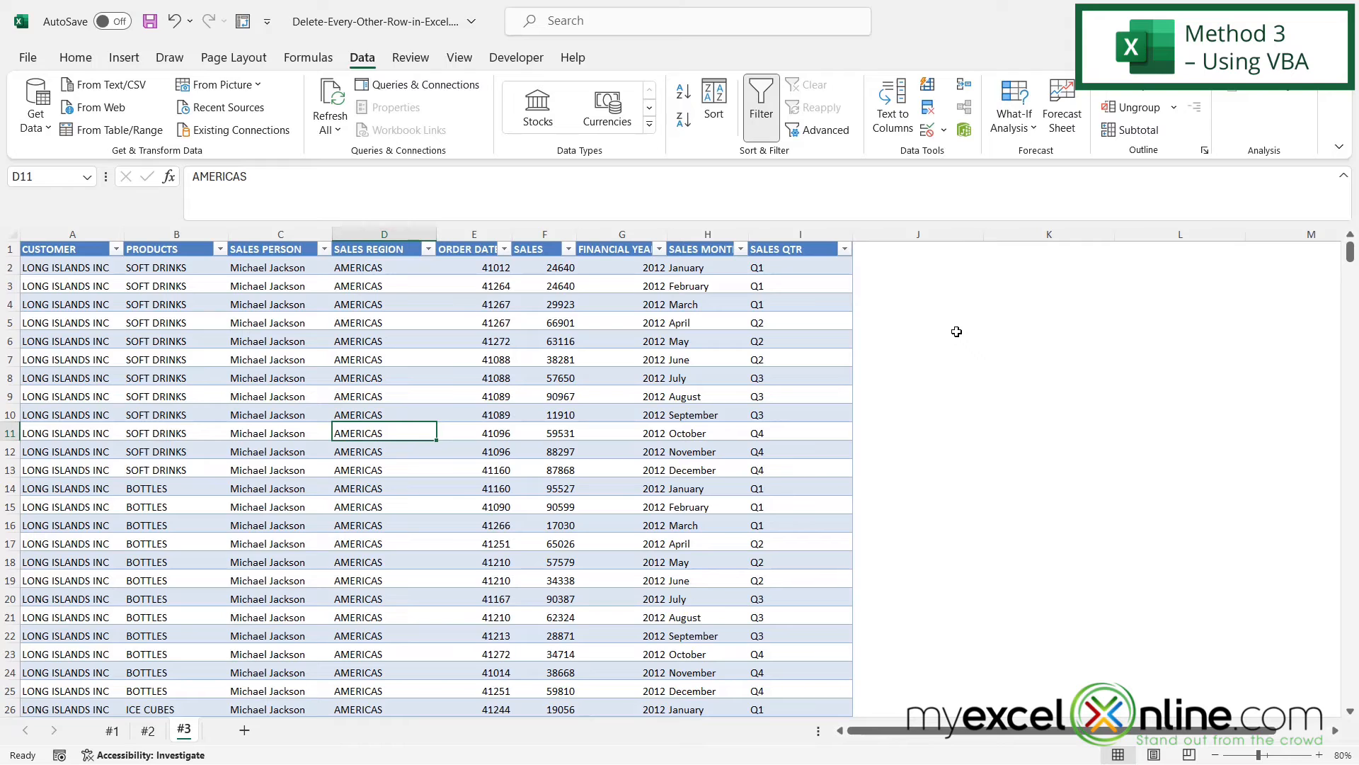
mouse_move(940, 326)
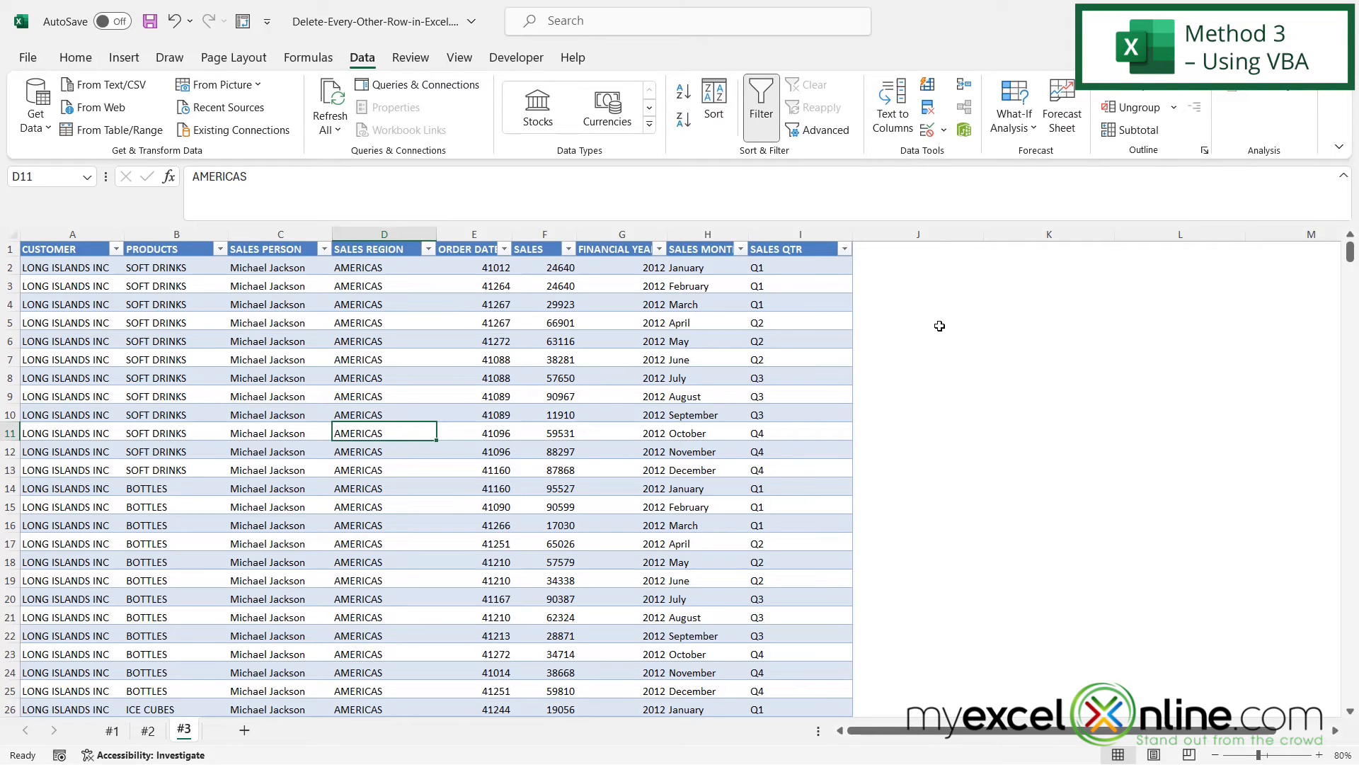
mouse_move(949, 329)
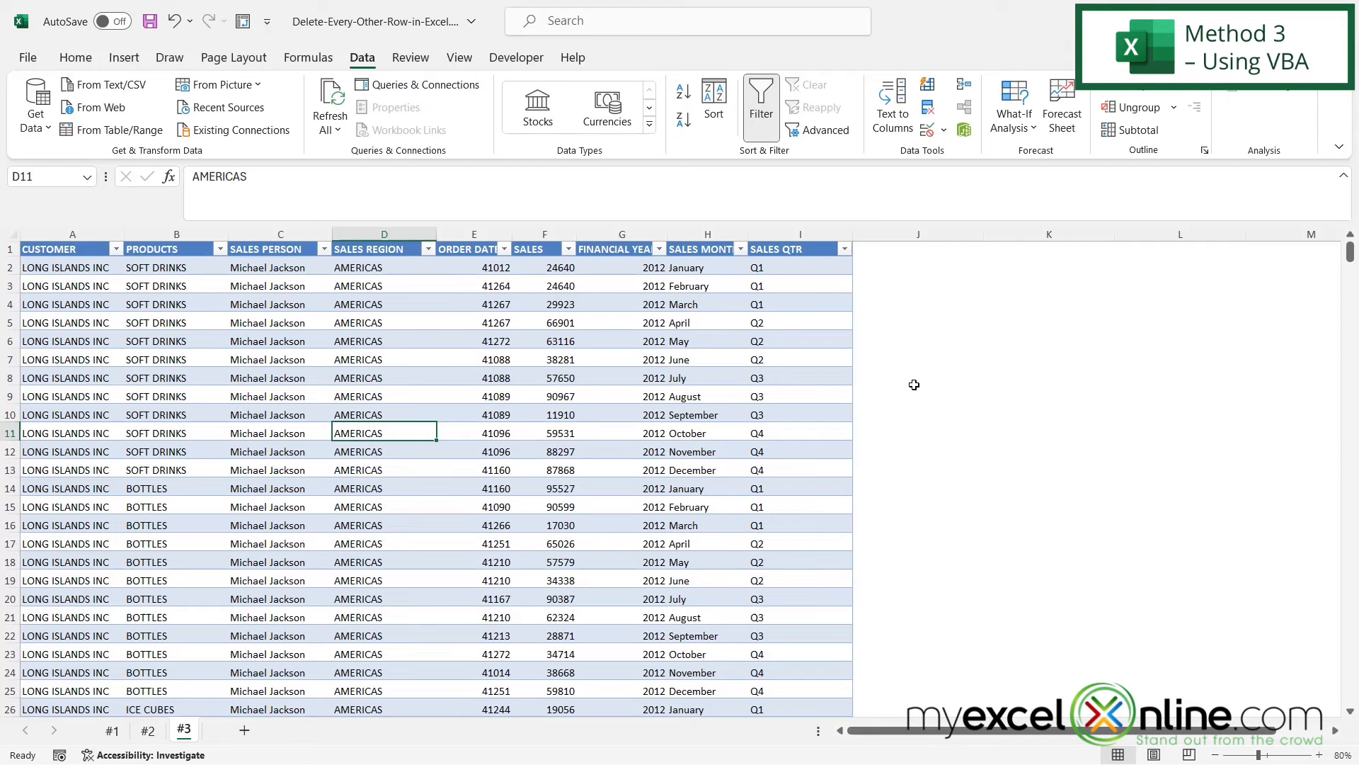
mouse_move(128, 273)
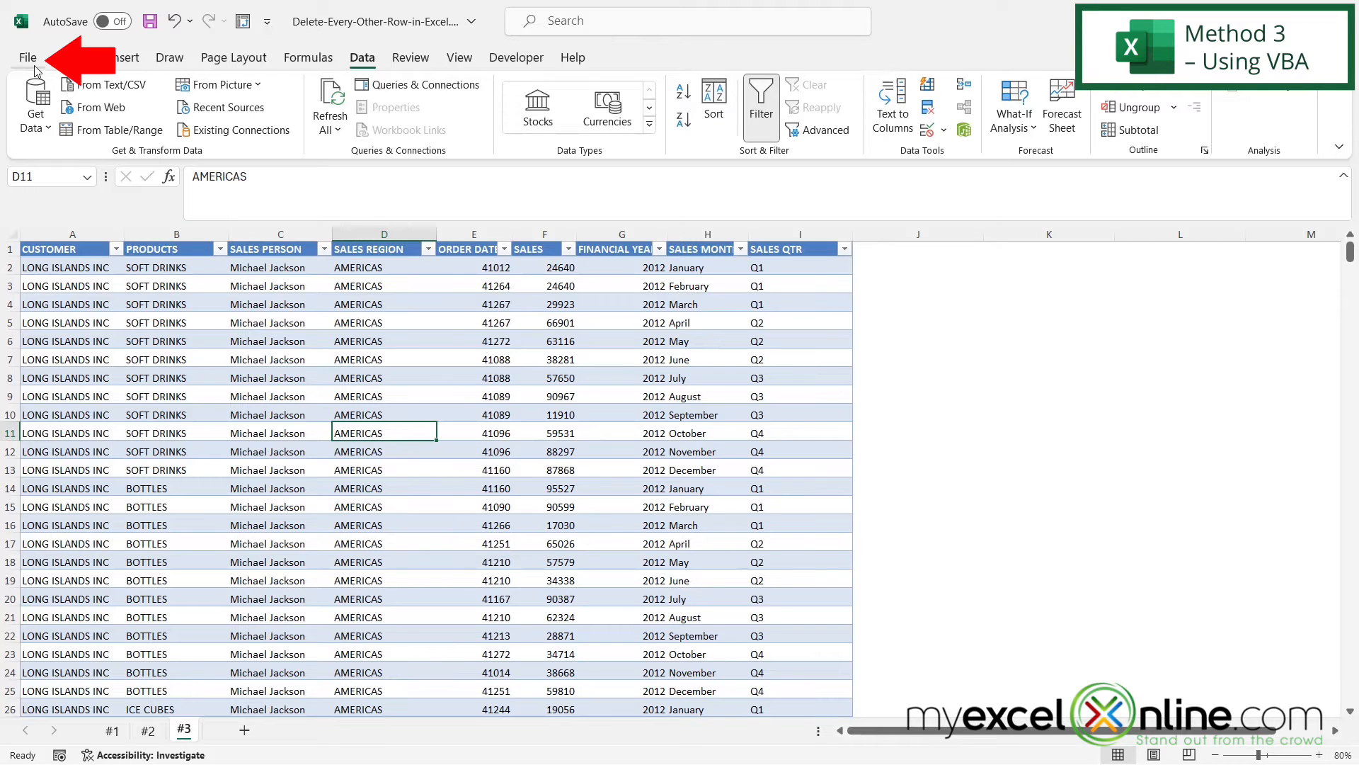
click(27, 57)
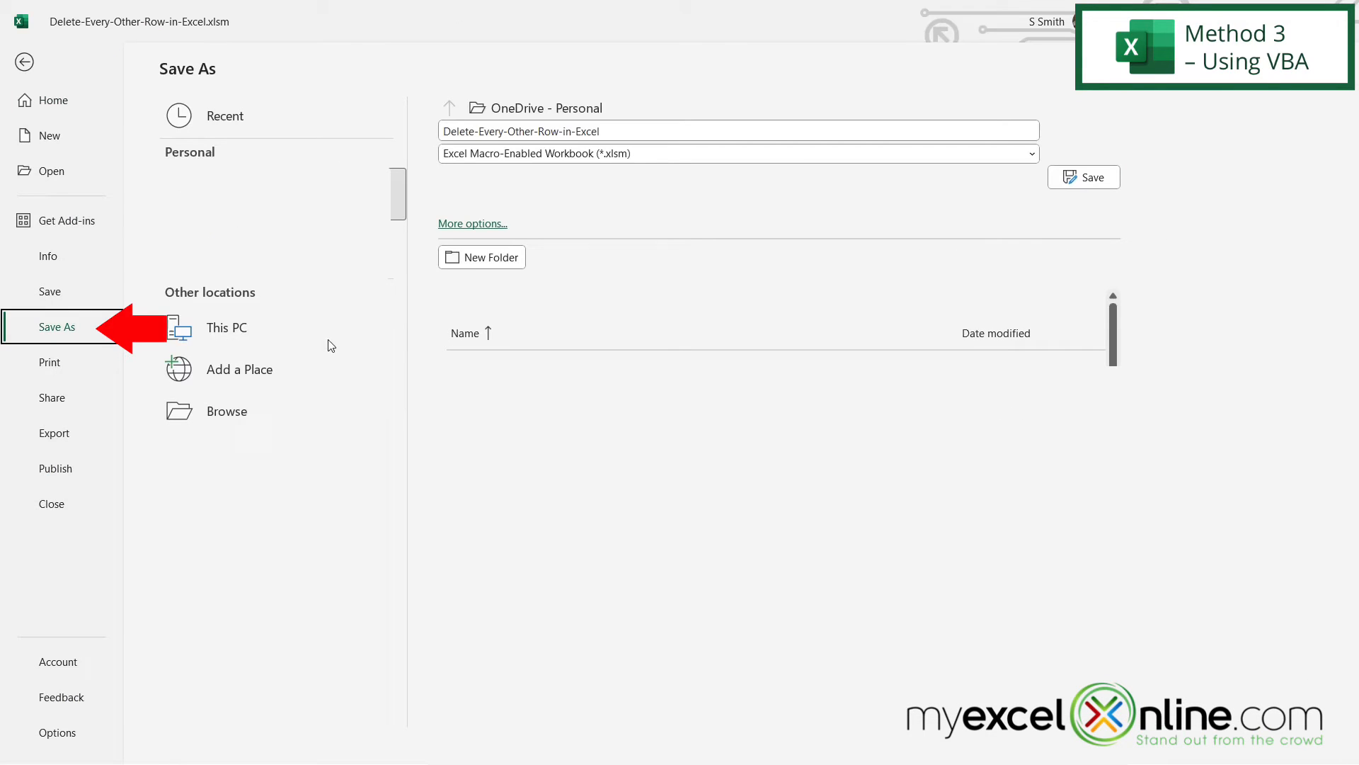
click(736, 152)
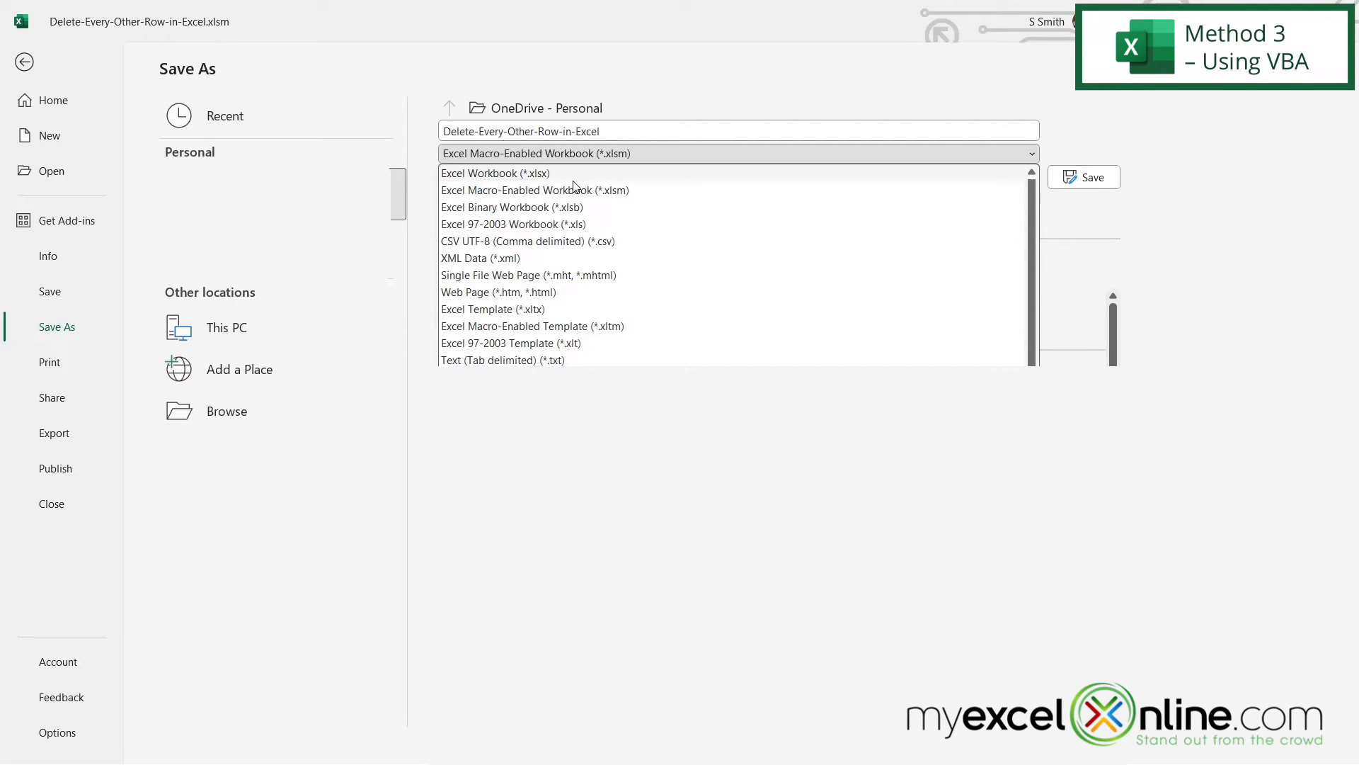
mouse_move(611, 196)
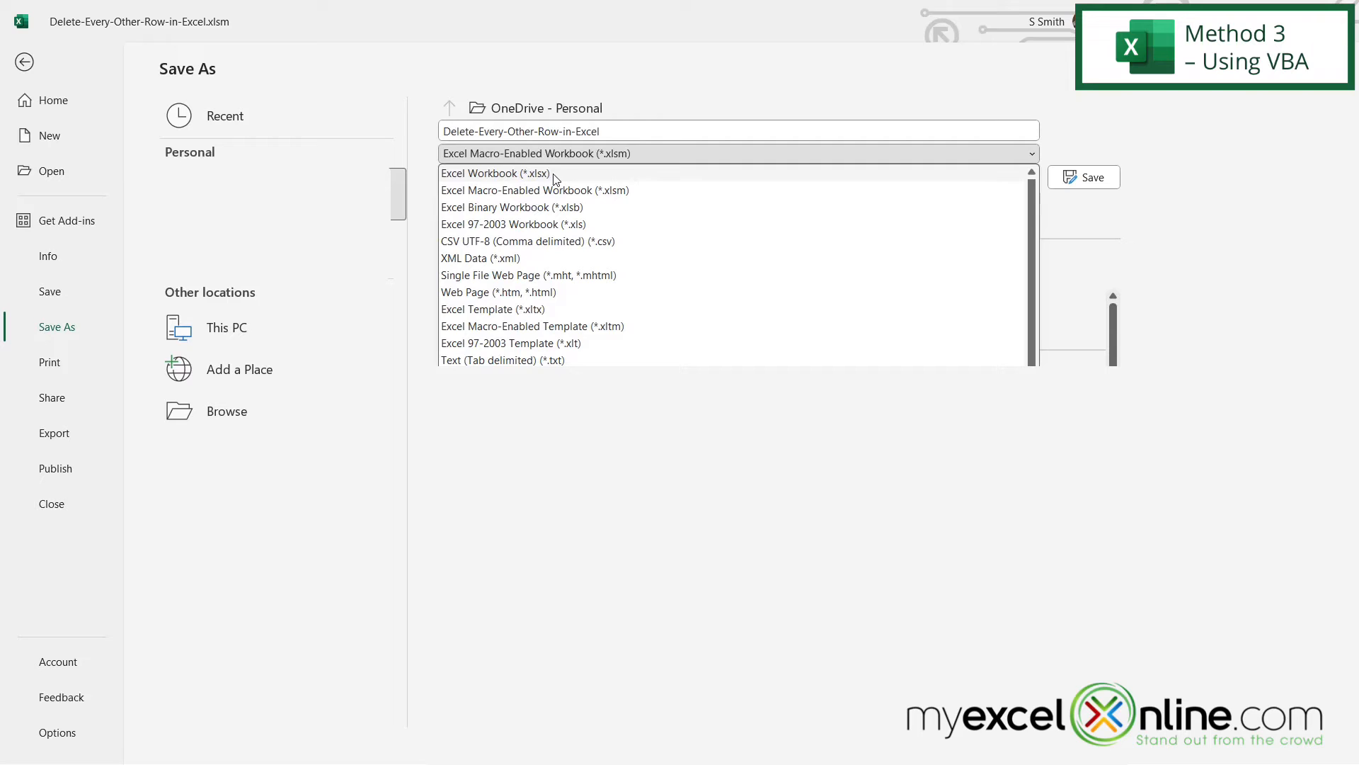
mouse_move(611, 190)
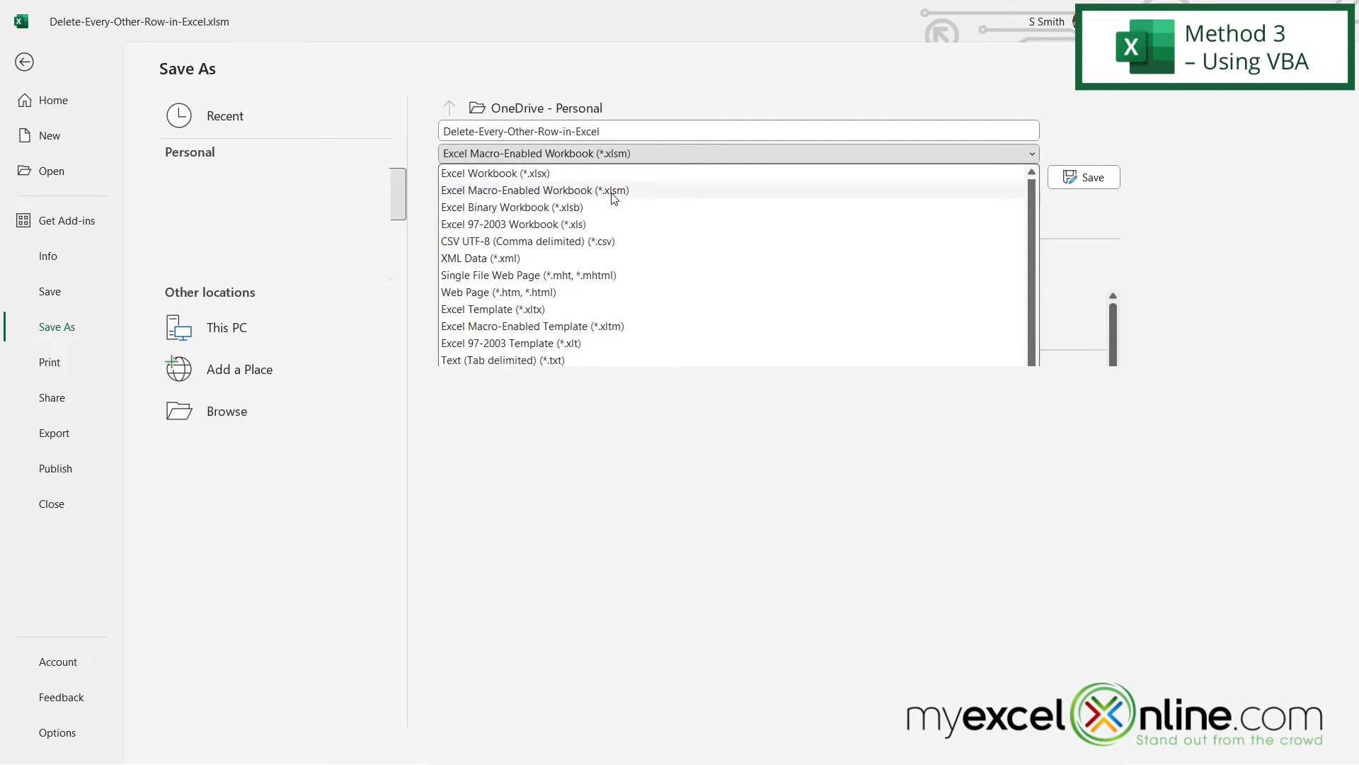
mouse_move(635, 195)
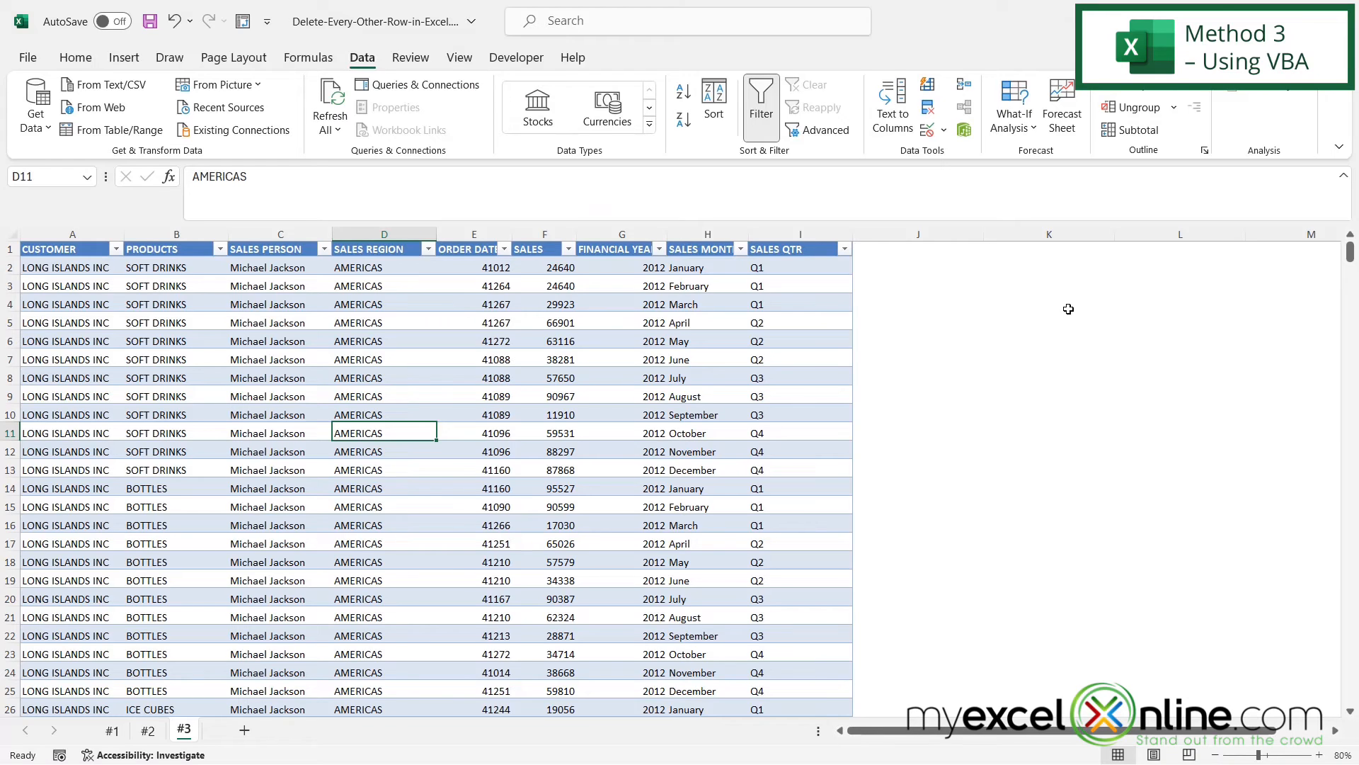
mouse_move(991, 275)
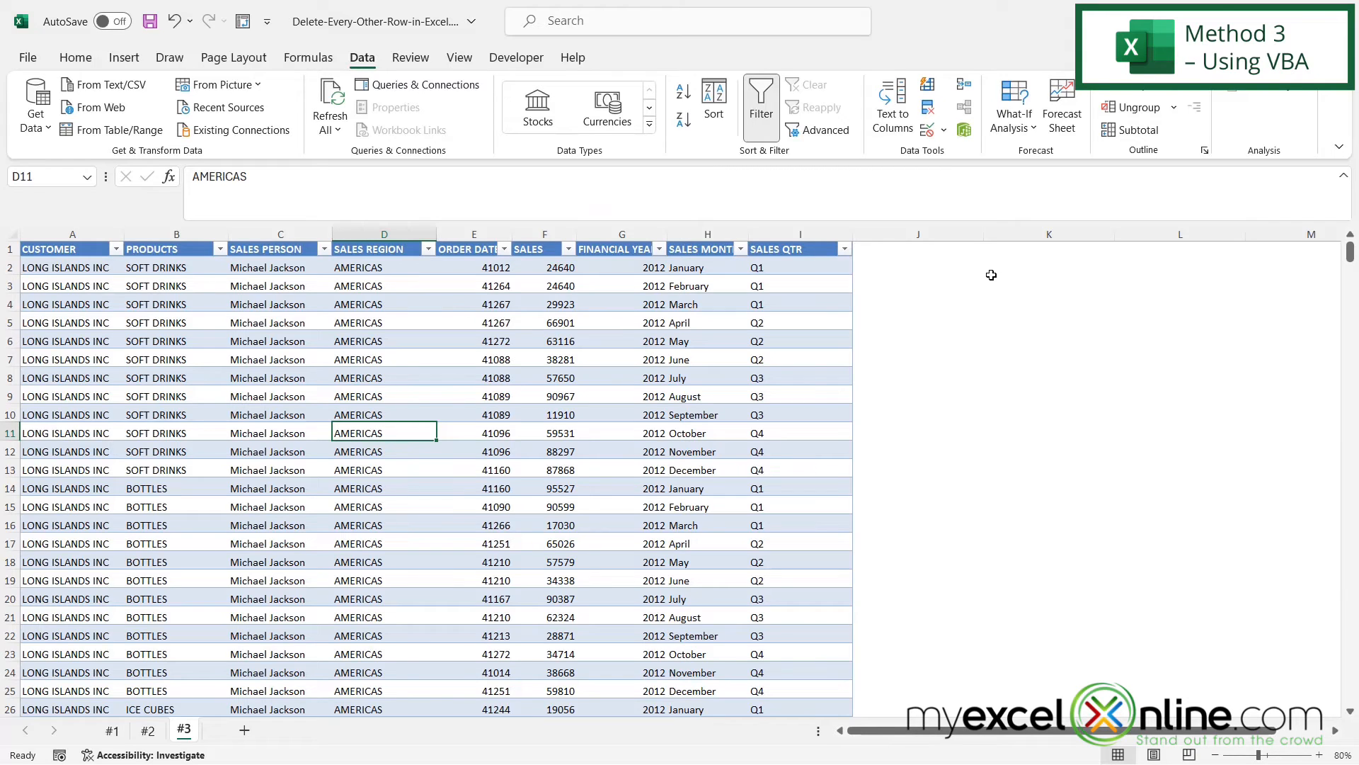
Step: Launch the VBA editor with Alt+F11 and show its Insert menu
key(Alt+F11)
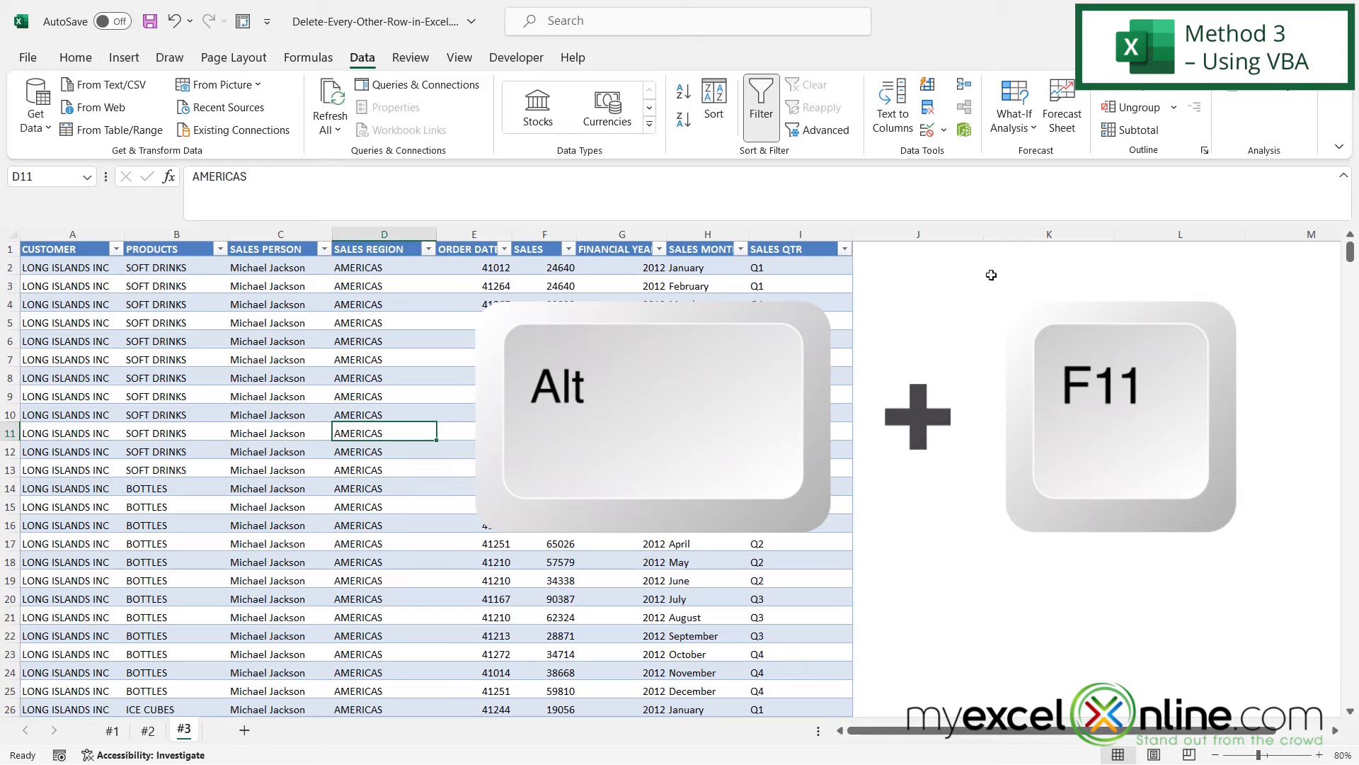
key(alt+F11)
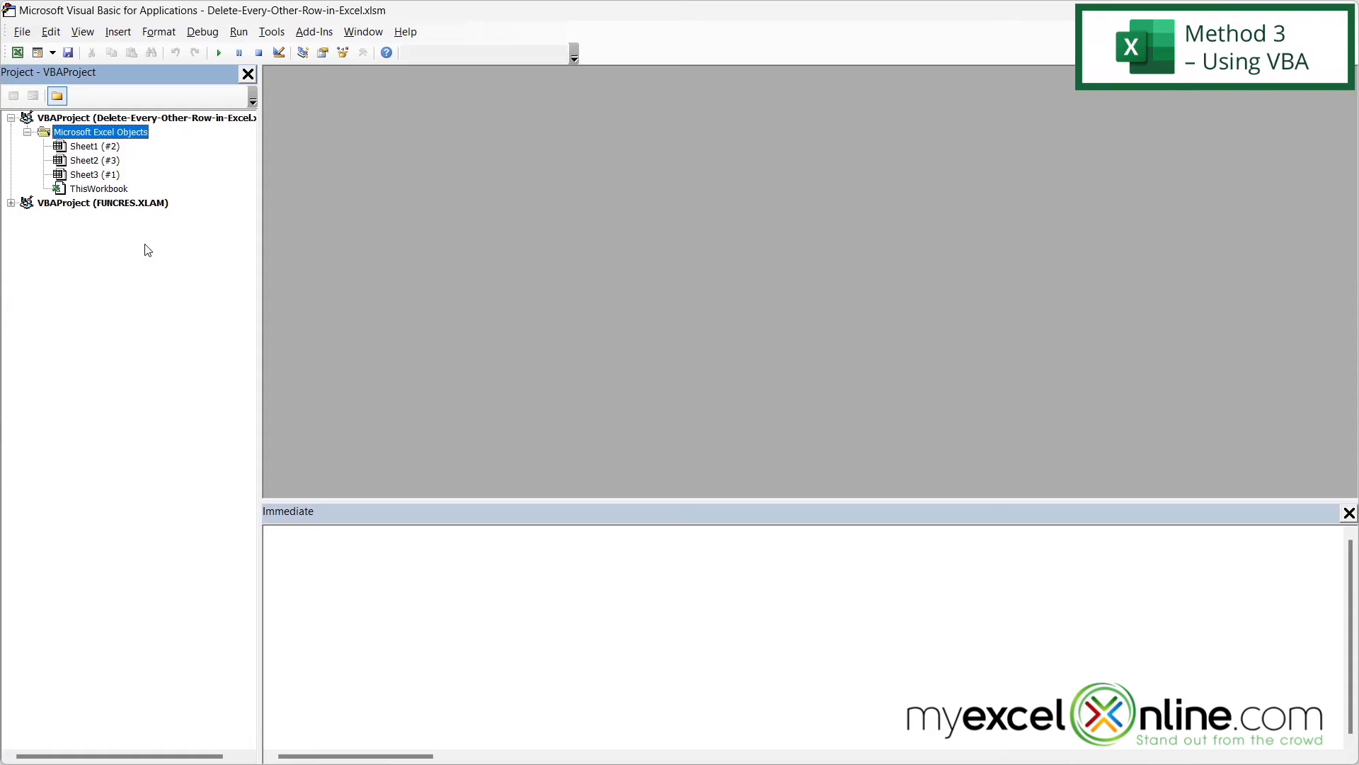
click(118, 32)
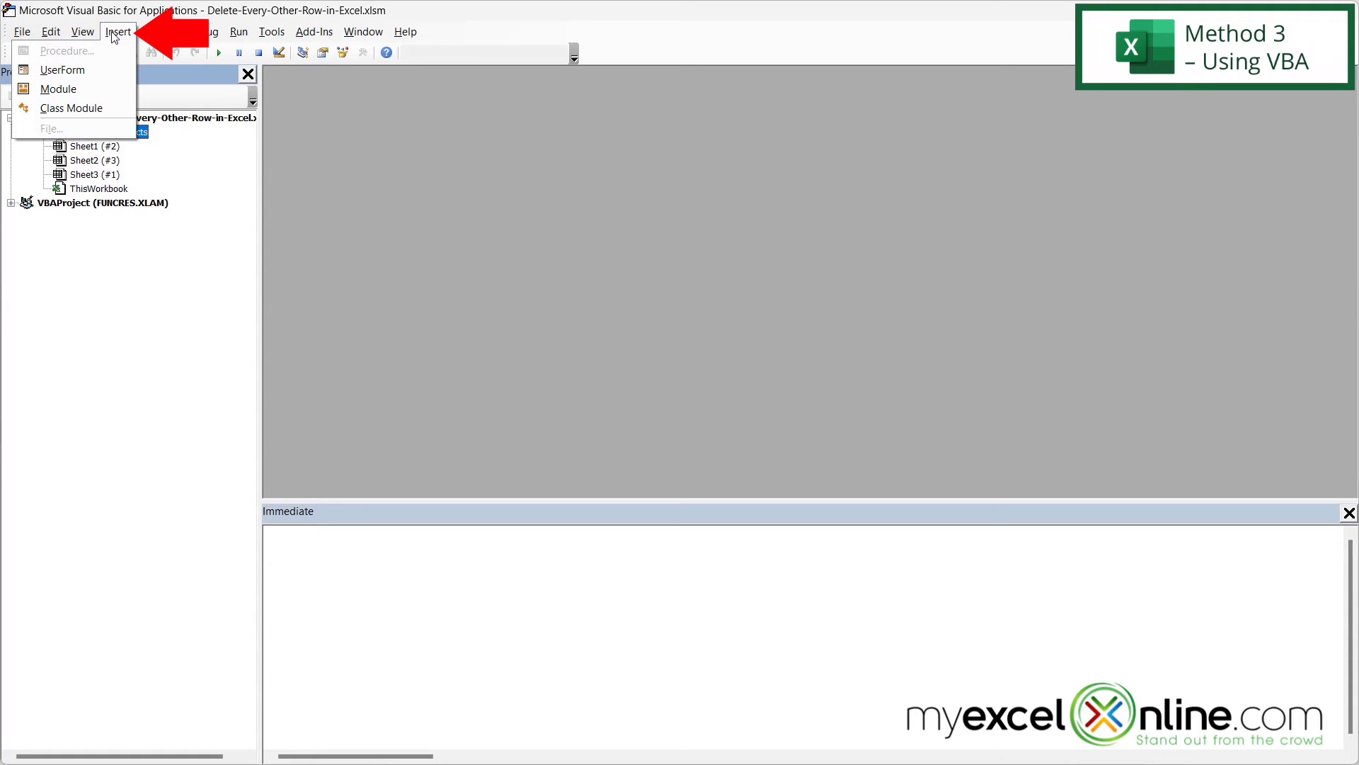
Step: Insert a new code module into the workbook's VBA project
click(58, 87)
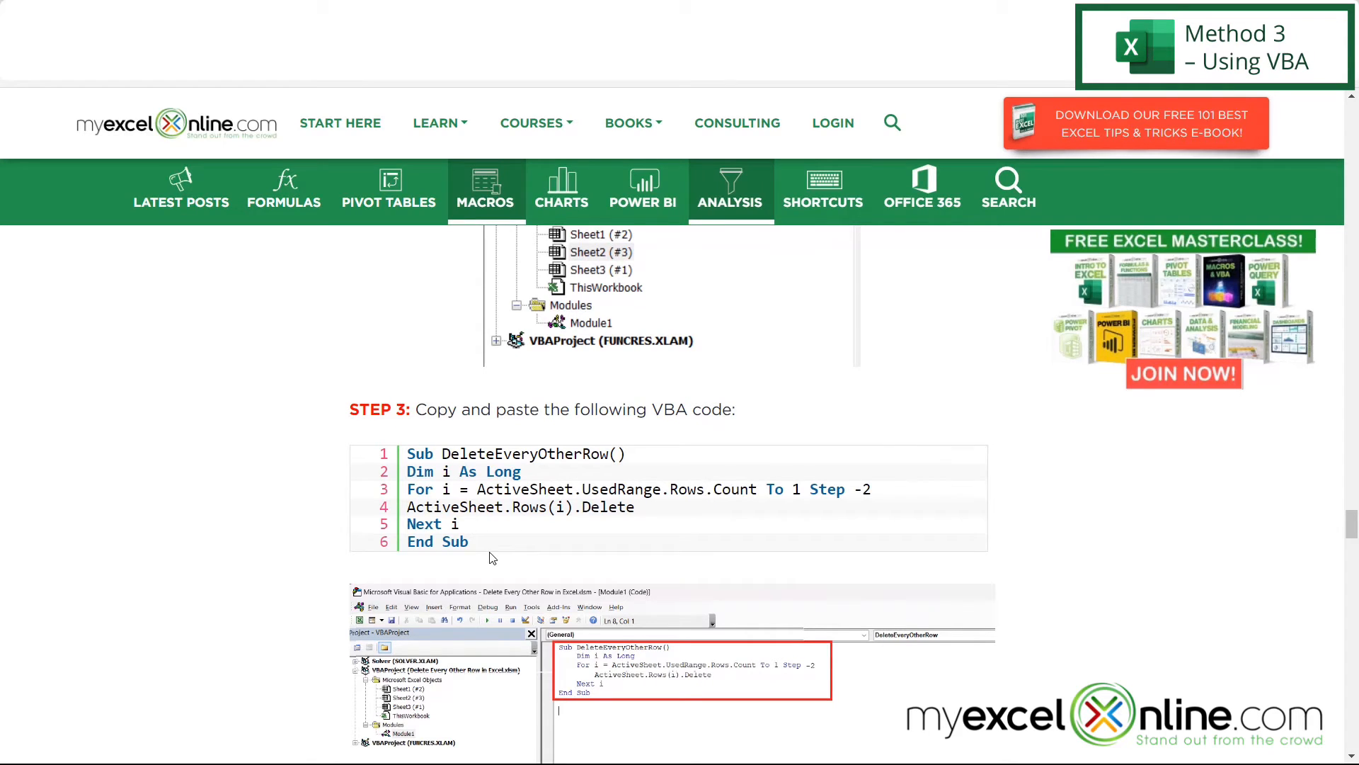
Step: Copy the DeleteEveryOtherRow macro code and paste it into the new module
key(ctrl+c)
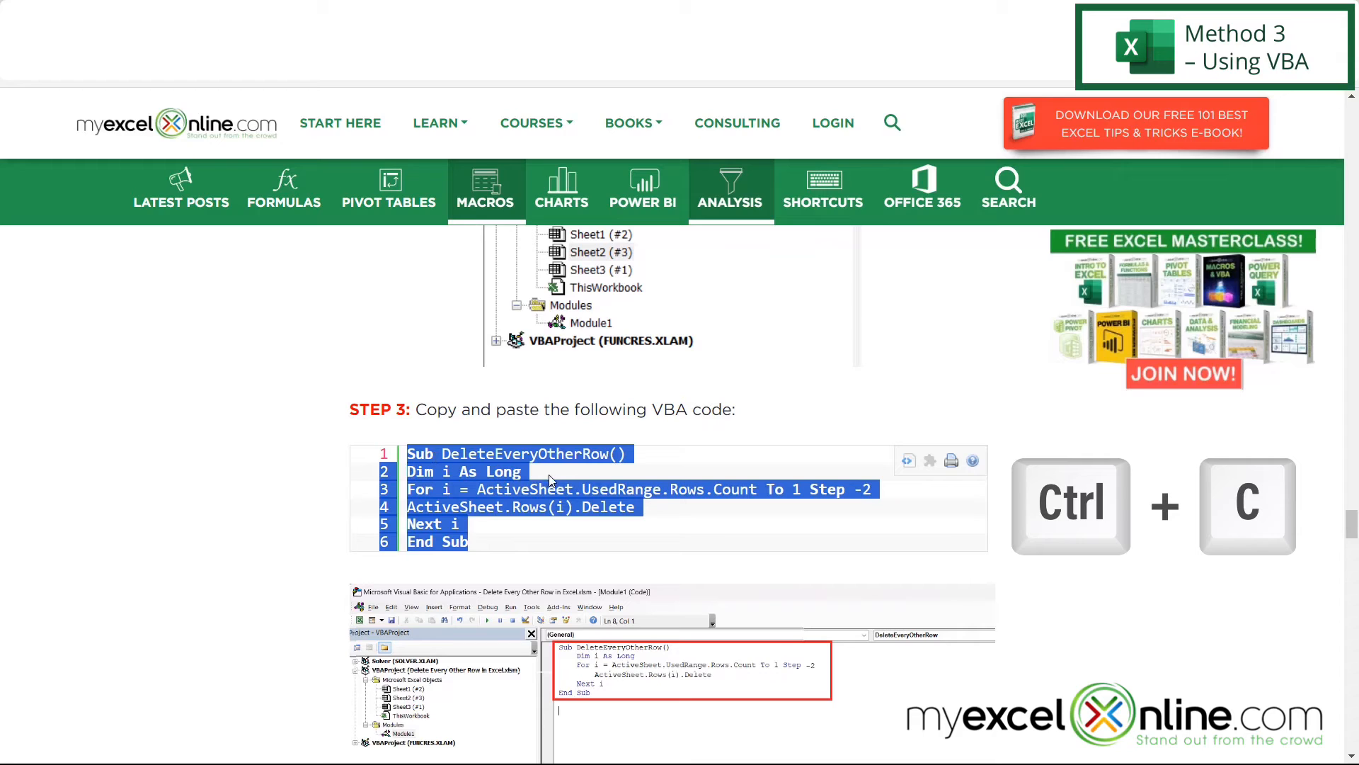
key(ctrl+v)
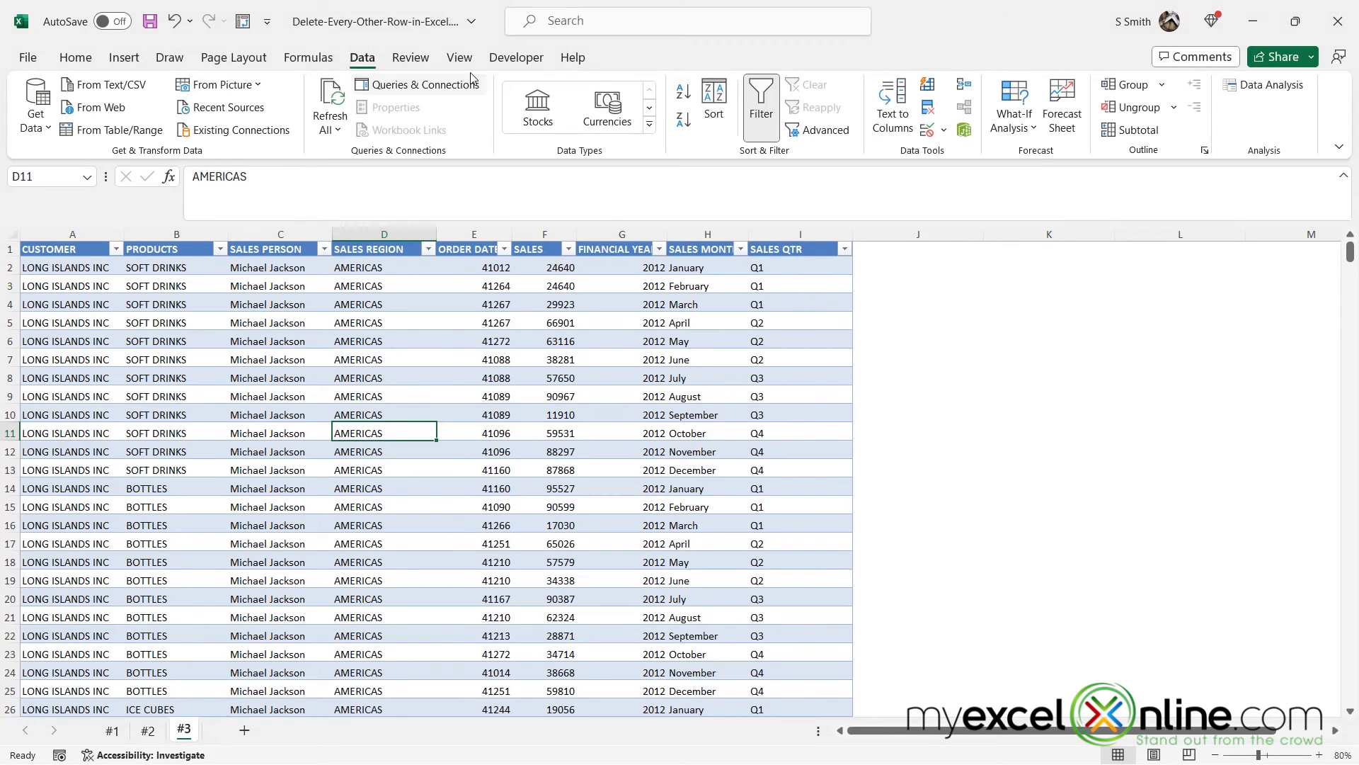
Step: Run the DeleteEveryOtherRow macro, leaving only alternate rows (February, April, June…) on sheet #3
click(459, 57)
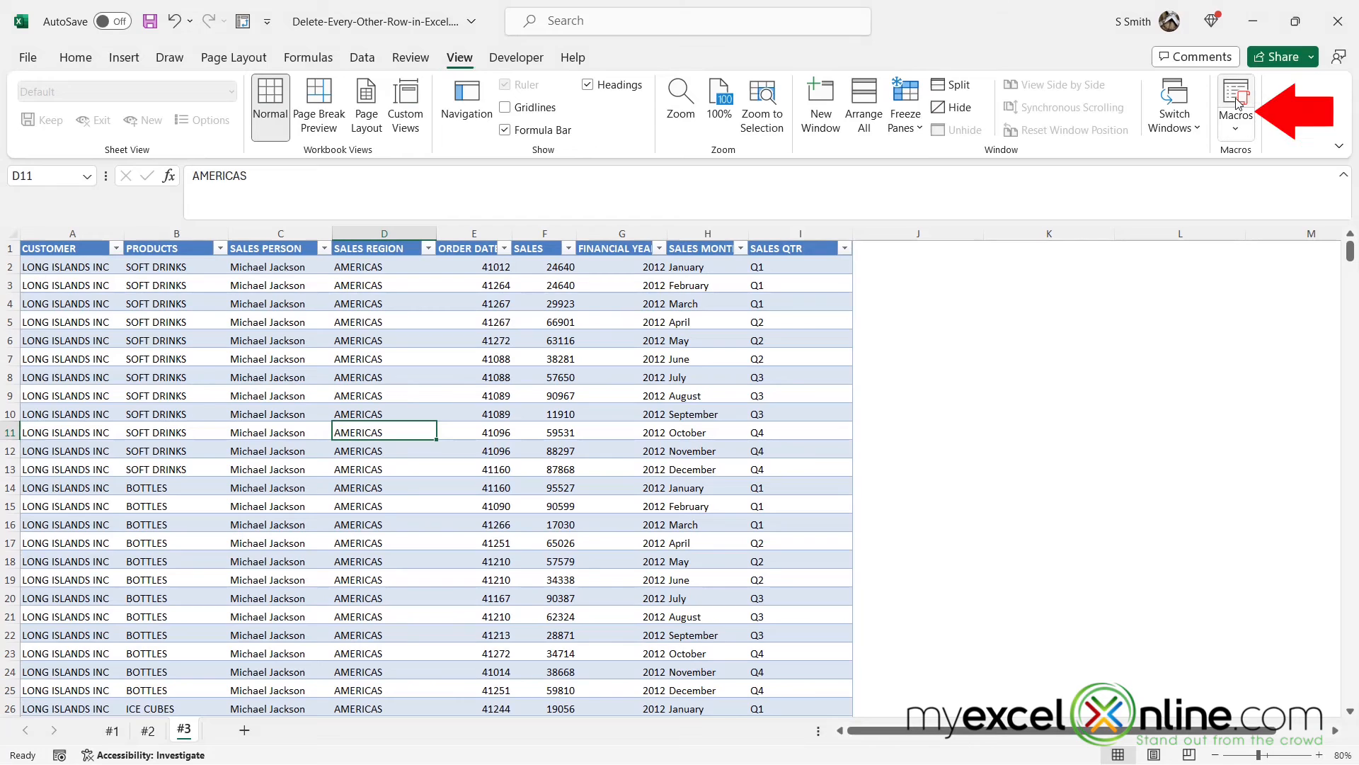
click(1234, 99)
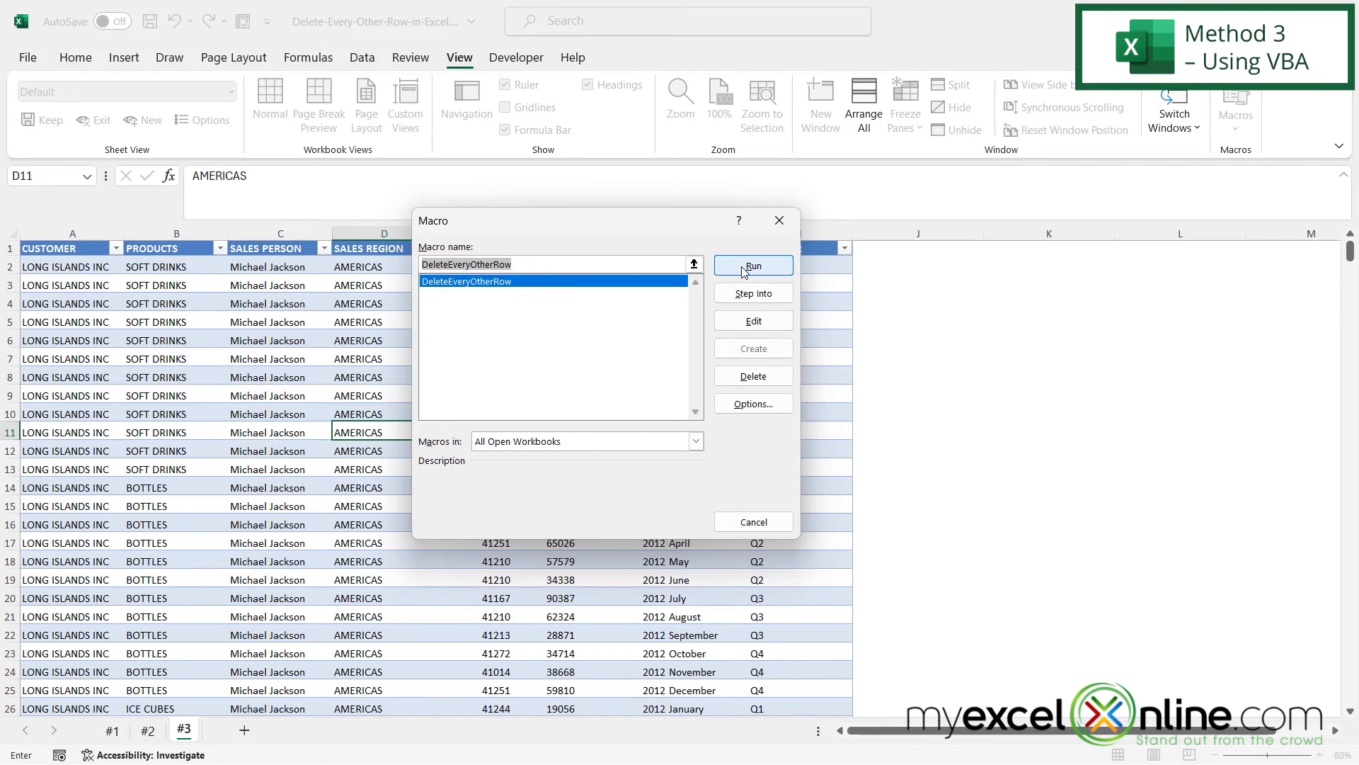
click(560, 263)
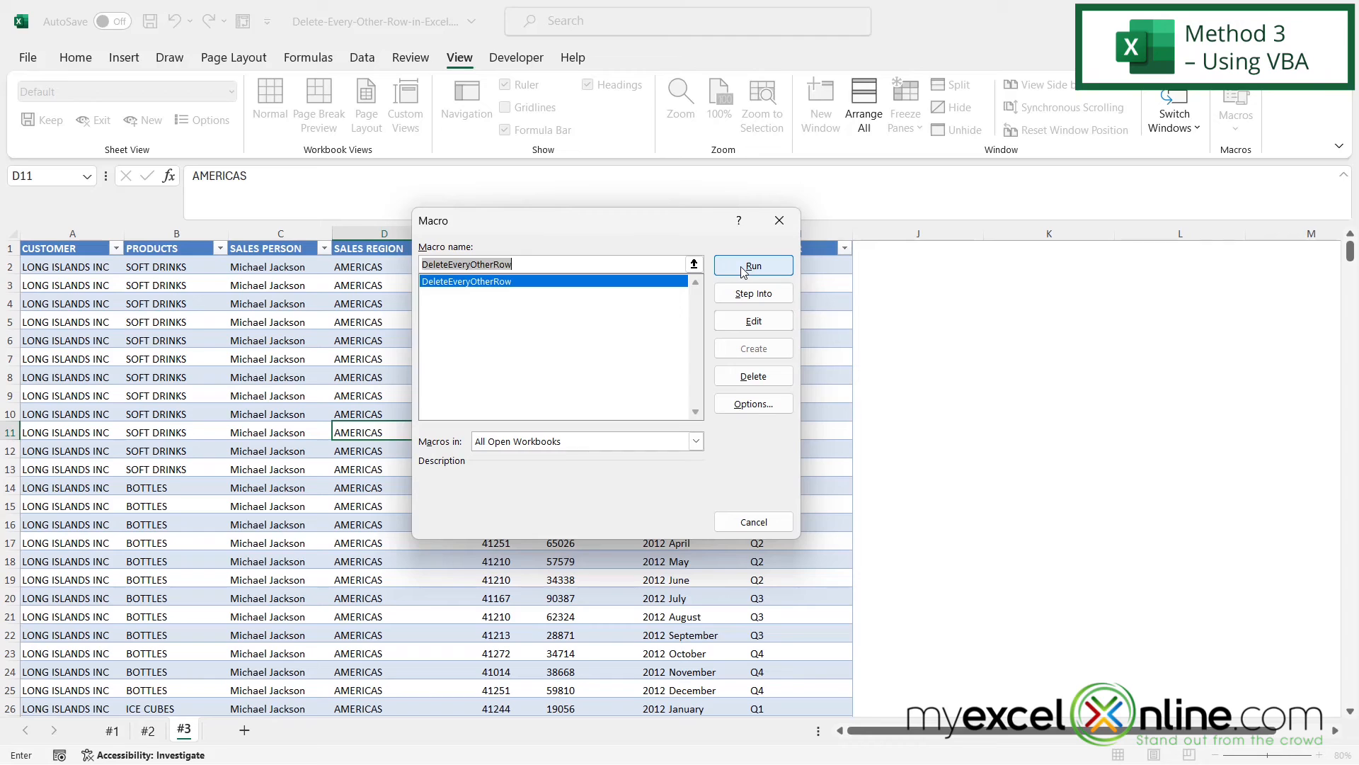
click(752, 265)
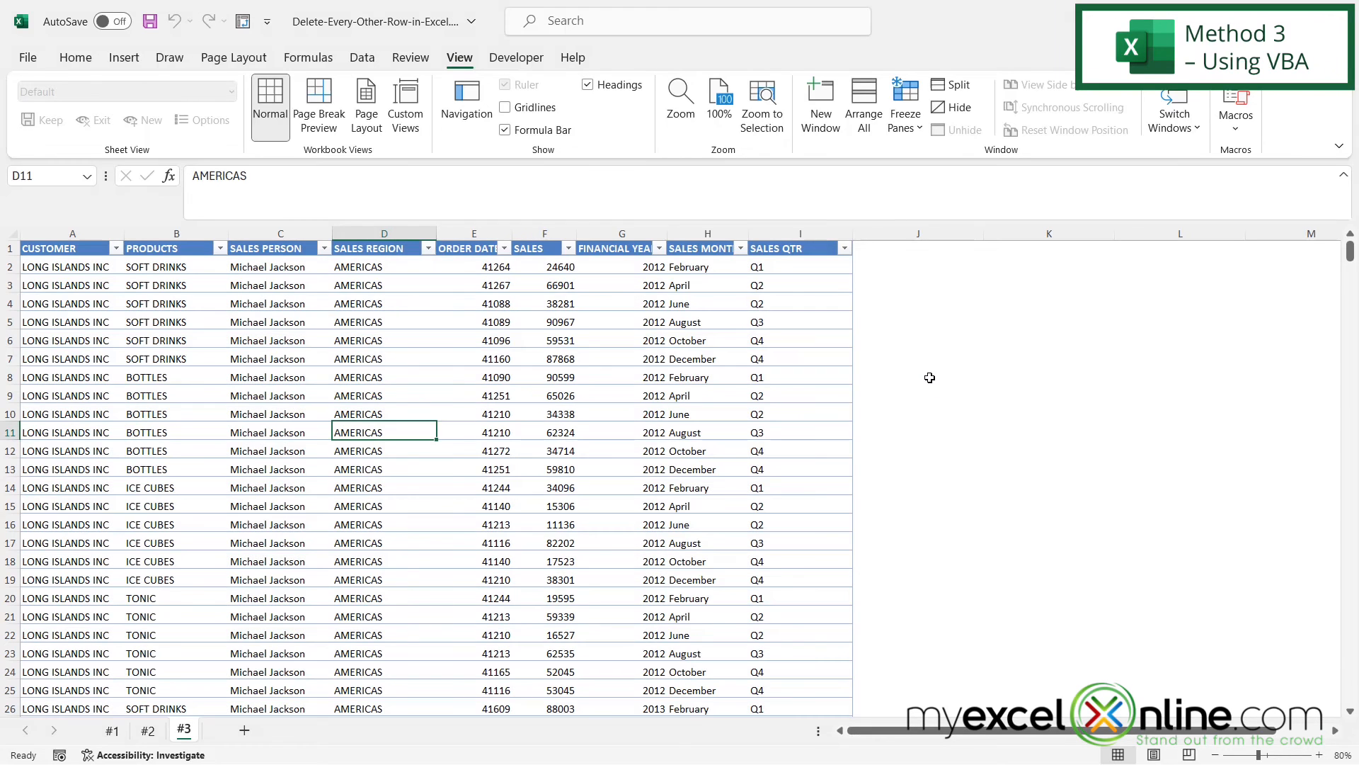
mouse_move(70, 395)
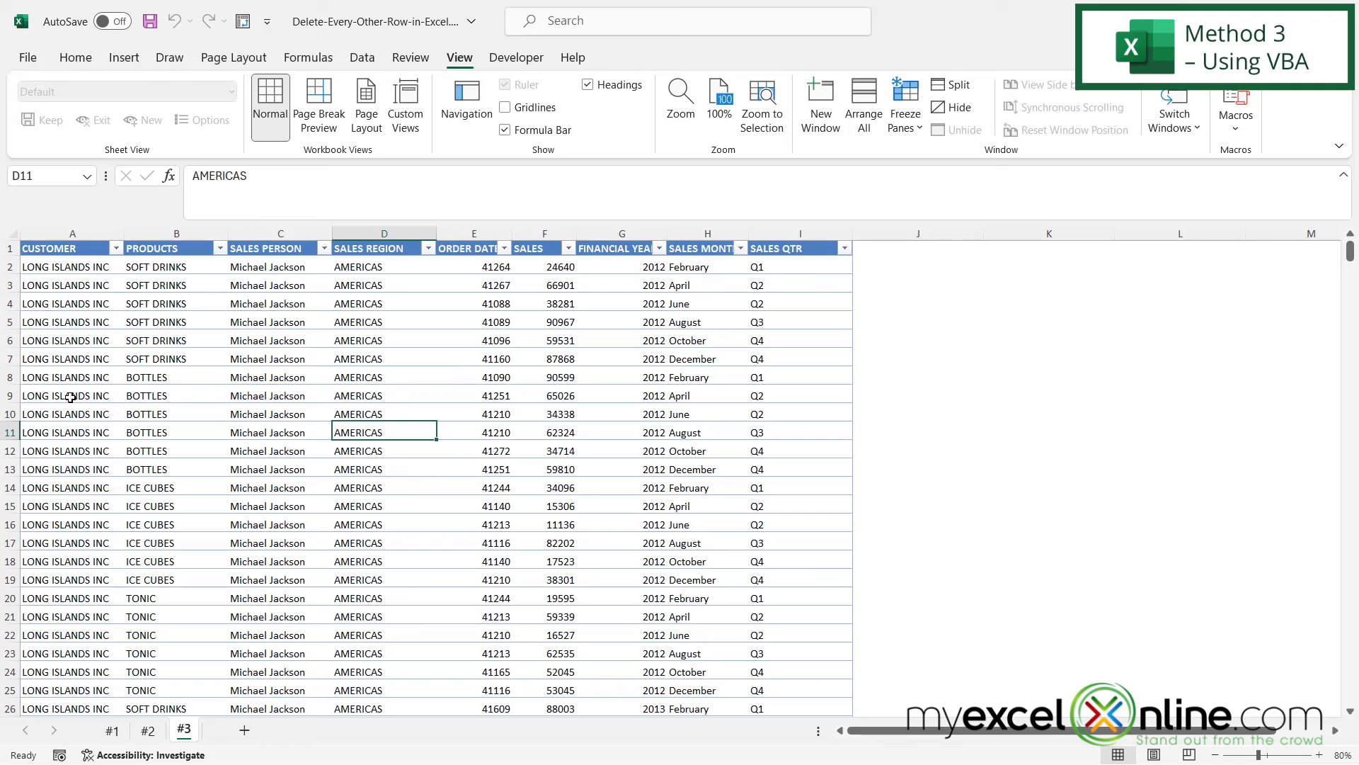
click(72, 486)
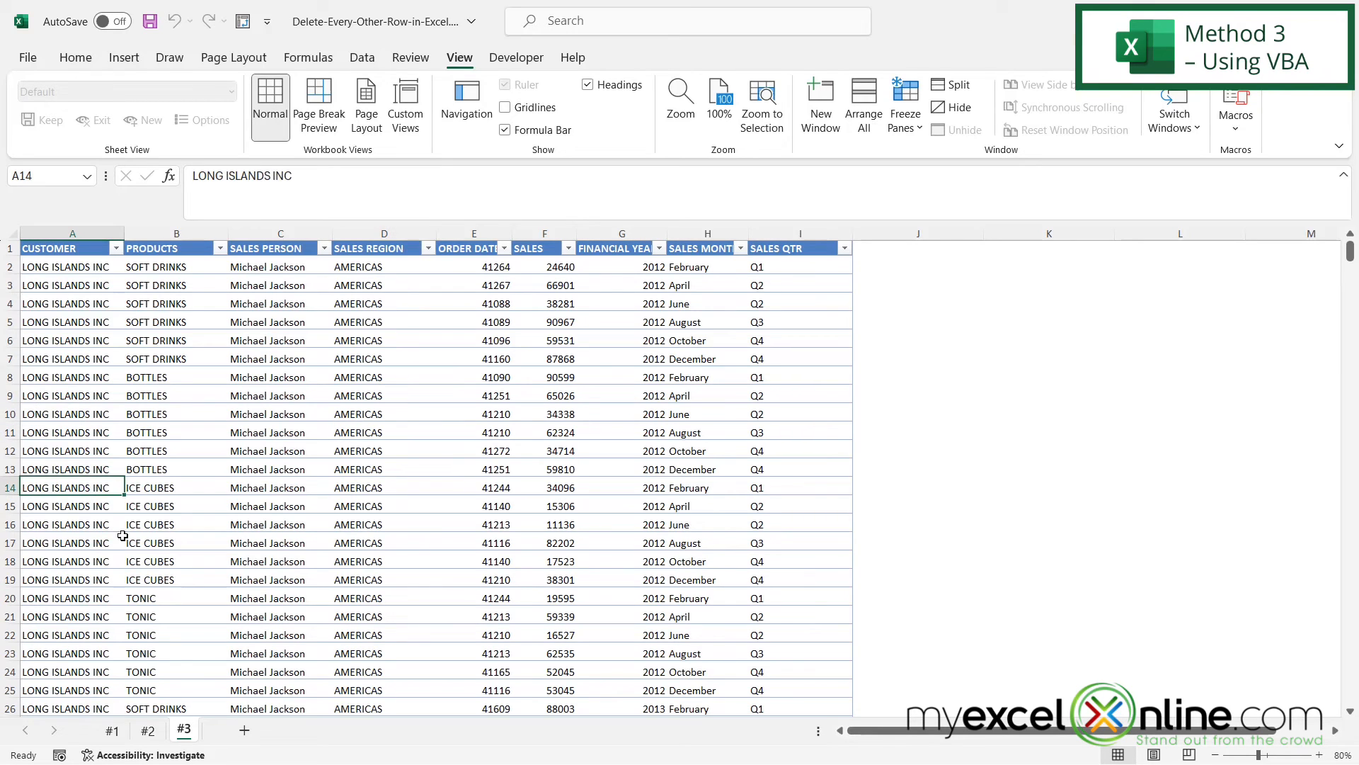